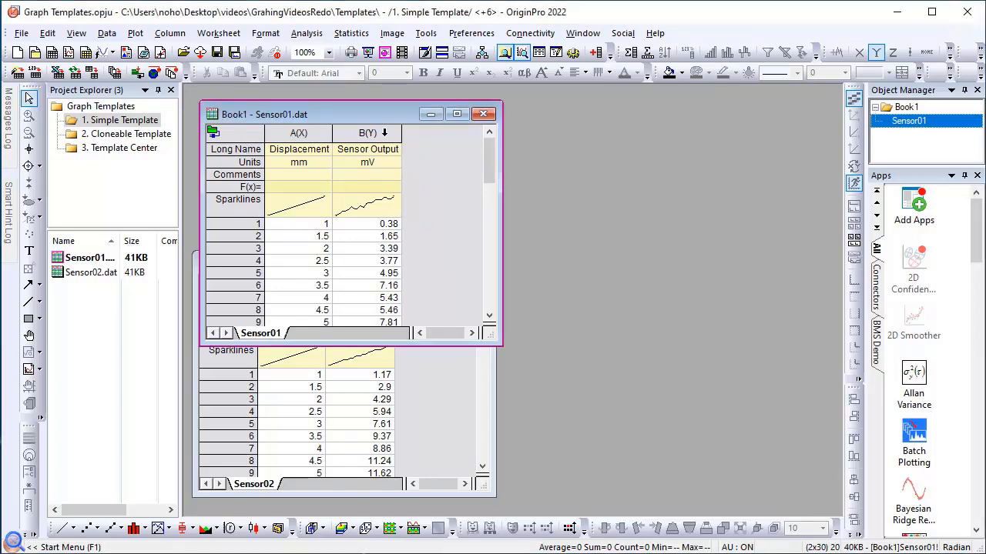
- Select the Sensor Output column of Sensor01 and bring up the 2D plot gallery
click(367, 133)
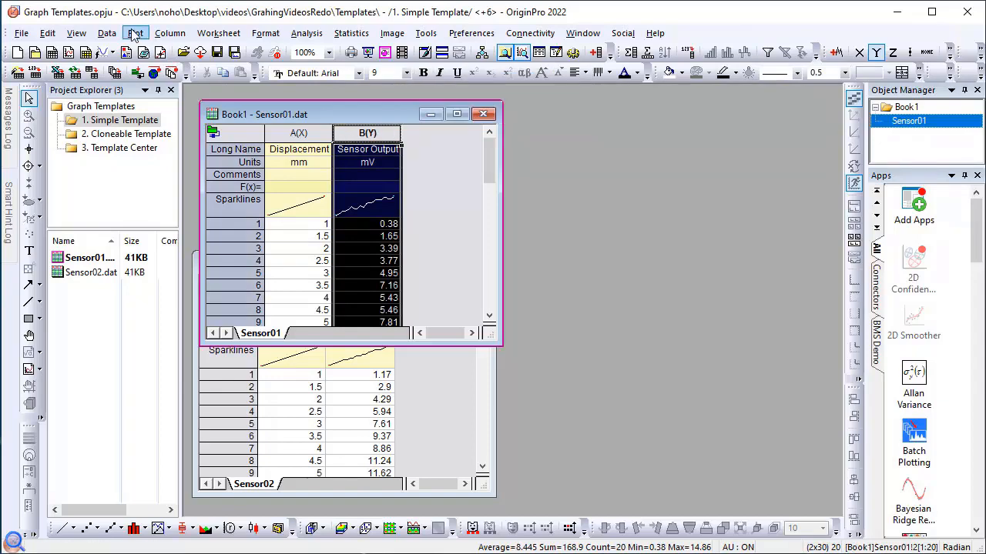
click(135, 32)
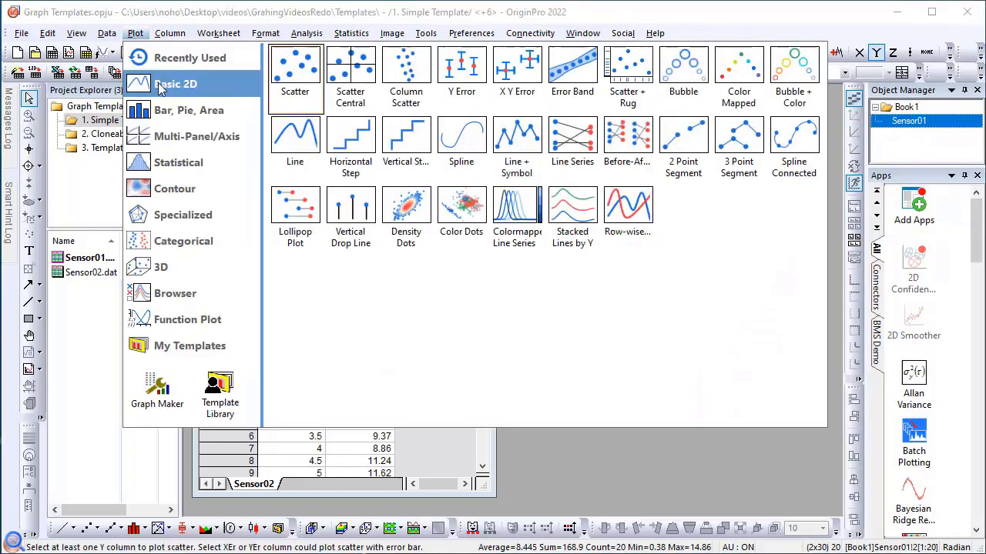
mouse_move(517, 143)
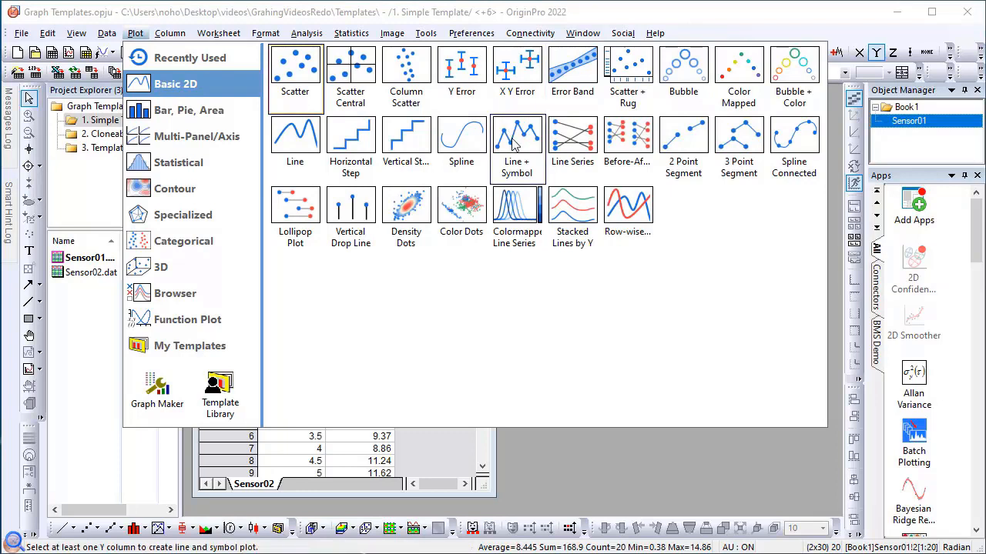
mouse_move(516, 139)
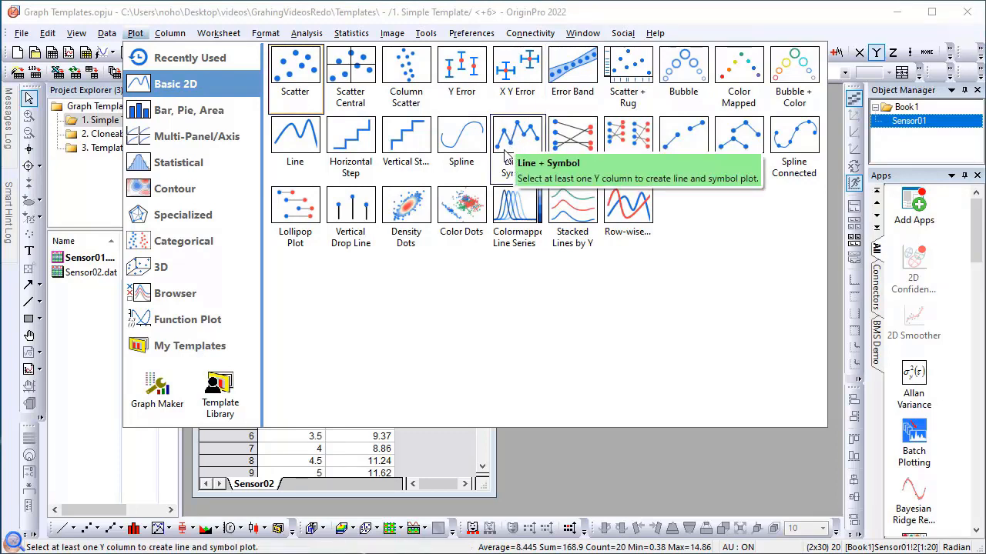
mouse_move(516, 146)
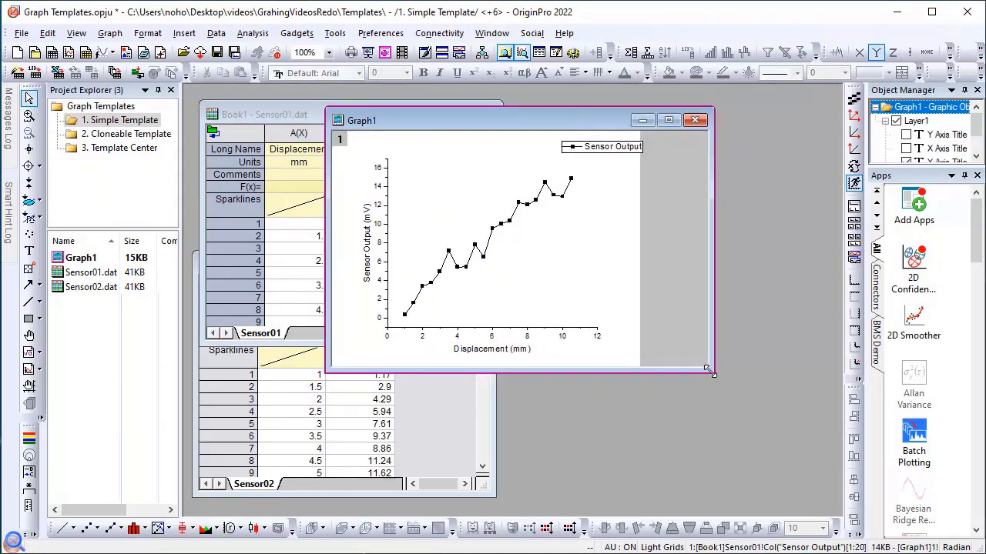
- Enlarge the Graph1 window and set the data symbols to size 12 and green
drag(710, 374, 777, 431)
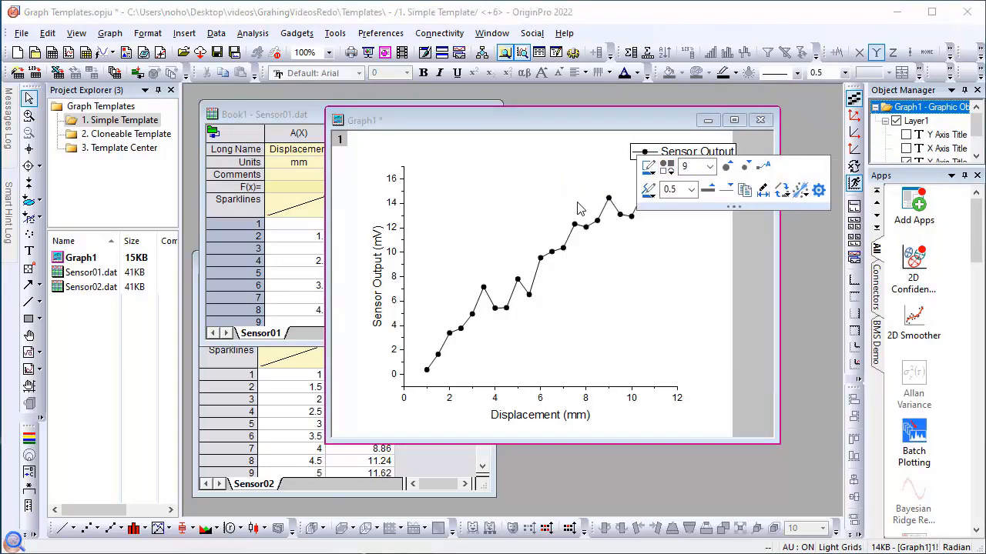
click(708, 167)
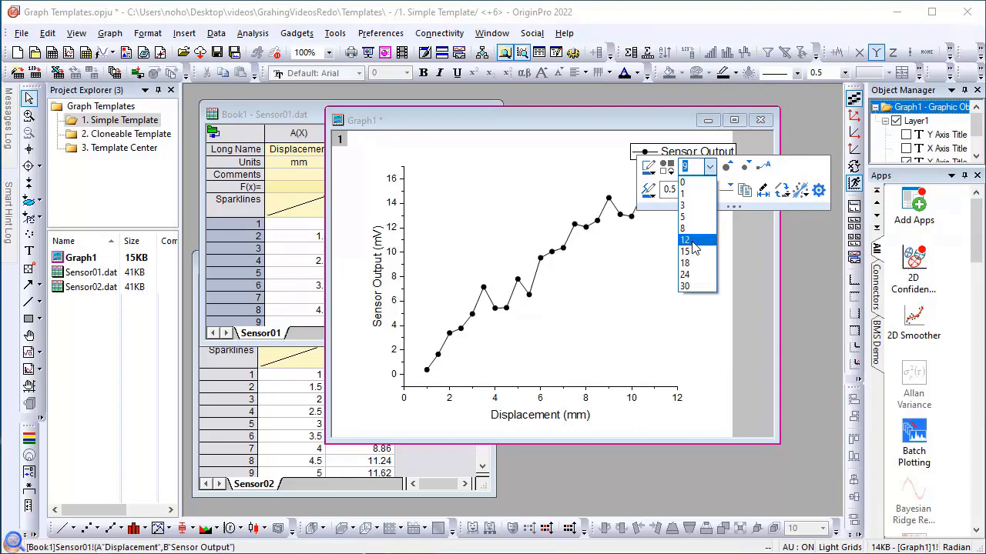
click(684, 239)
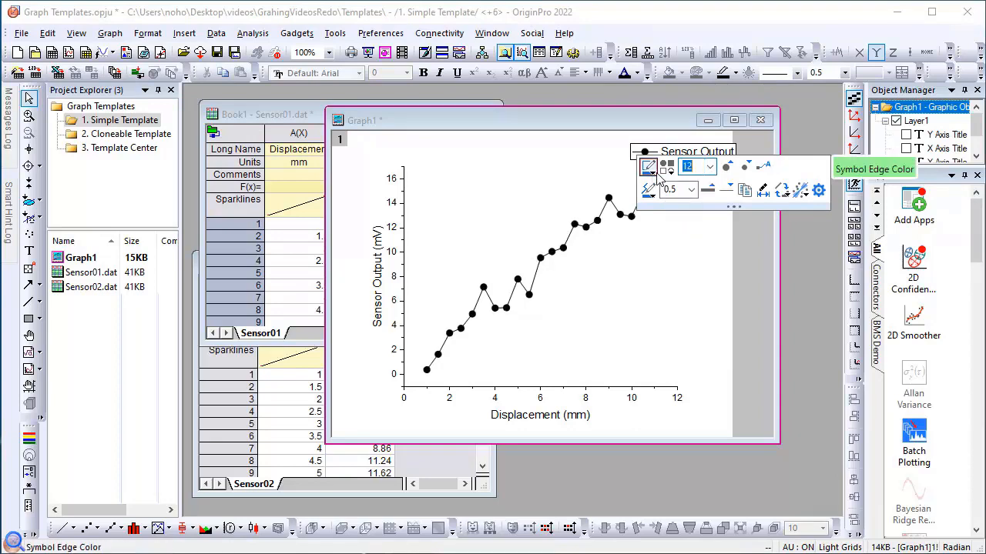
click(649, 166)
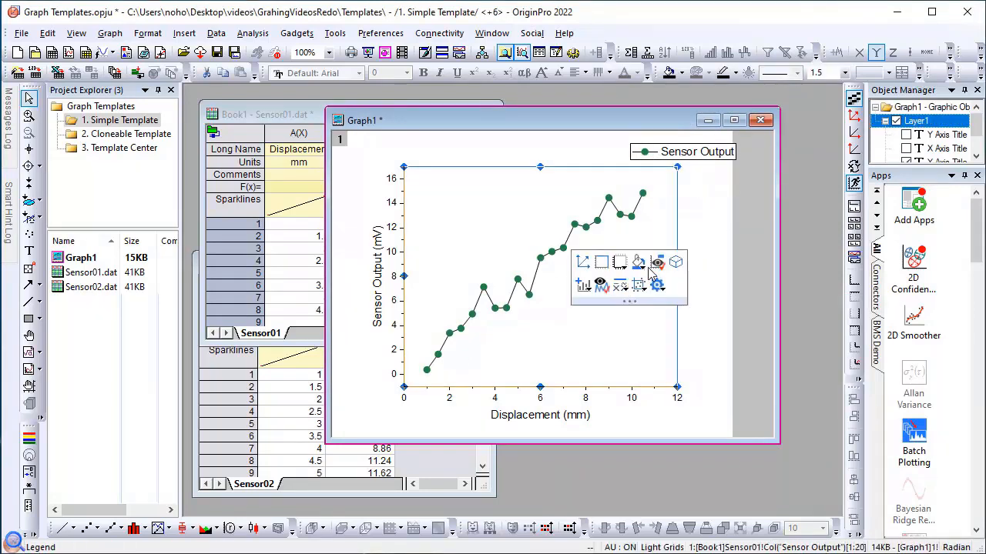
- Fill the plot area light yellow, apply Cambria to all graph text, and move the legend top-left
click(638, 261)
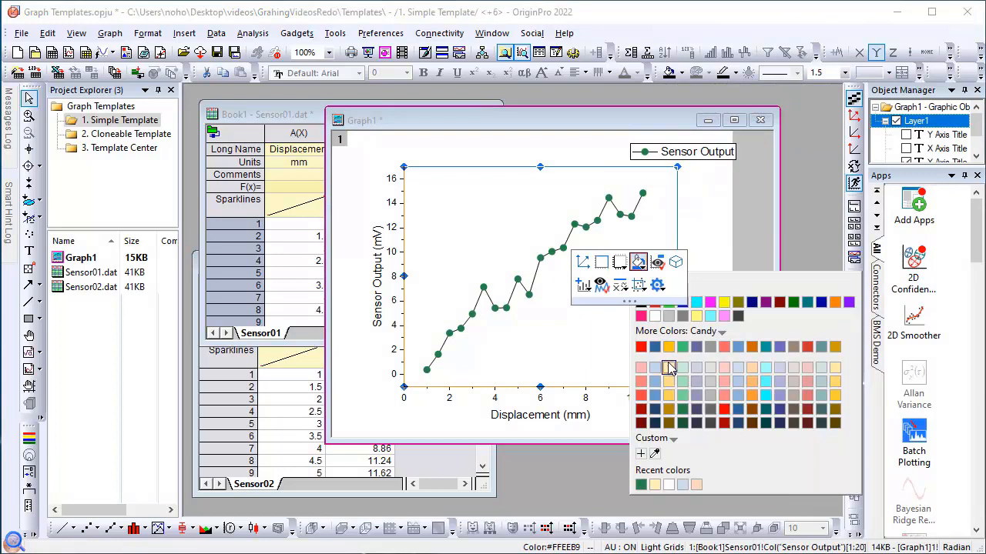
click(669, 368)
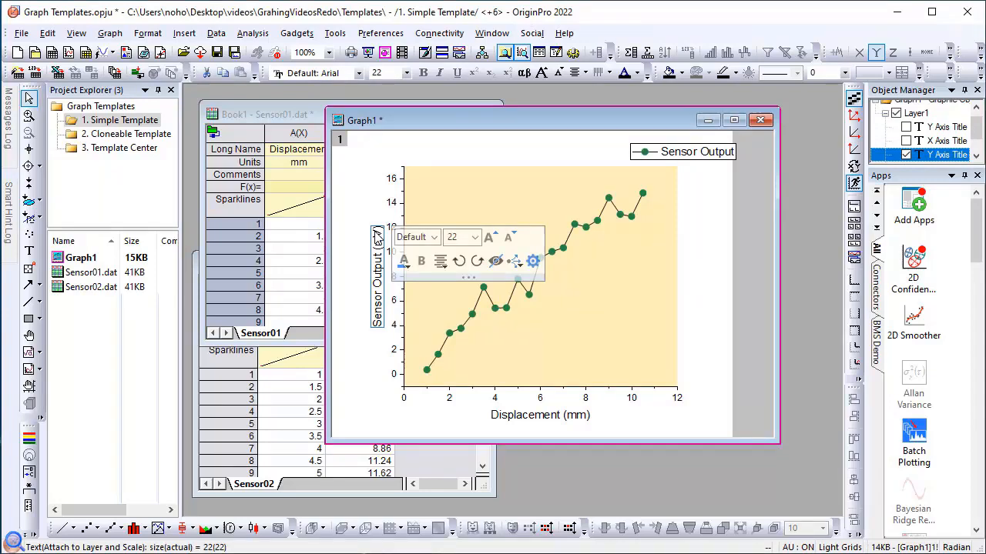
click(412, 236)
text(Cambri)
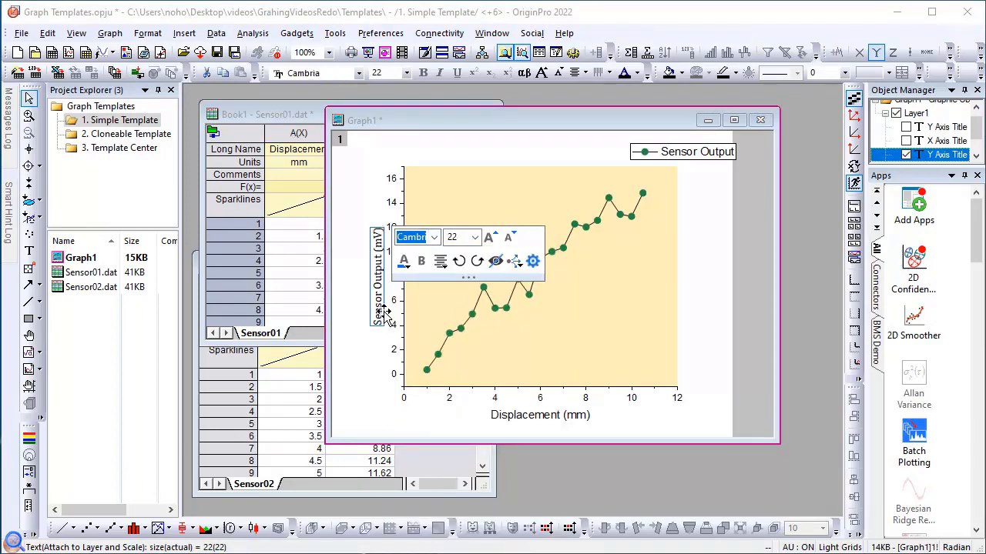
mouse_move(515, 261)
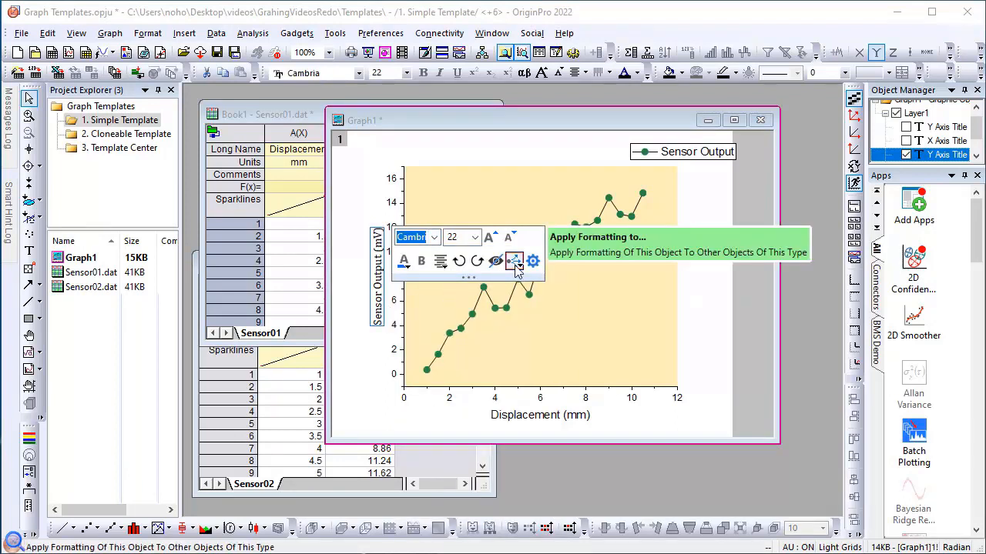
click(533, 261)
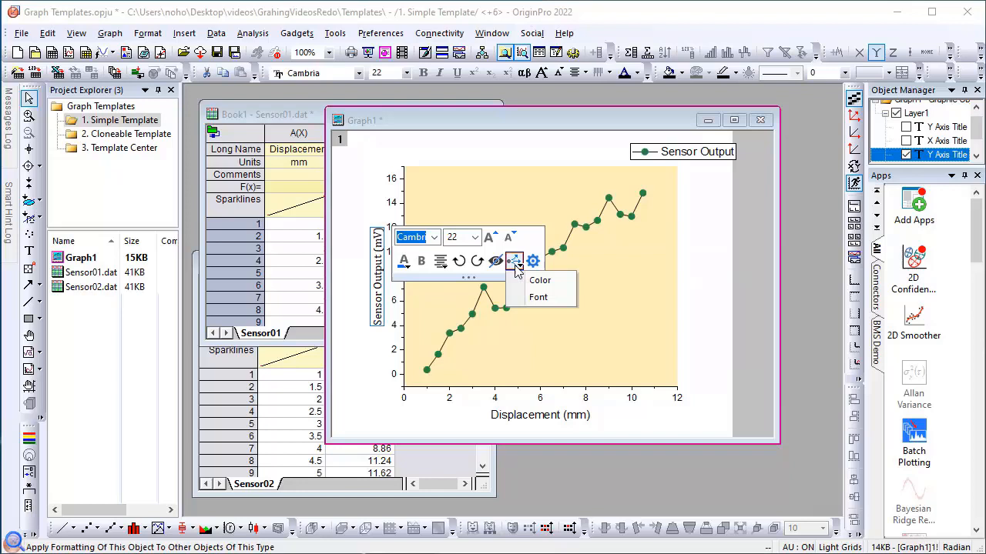
mouse_move(537, 298)
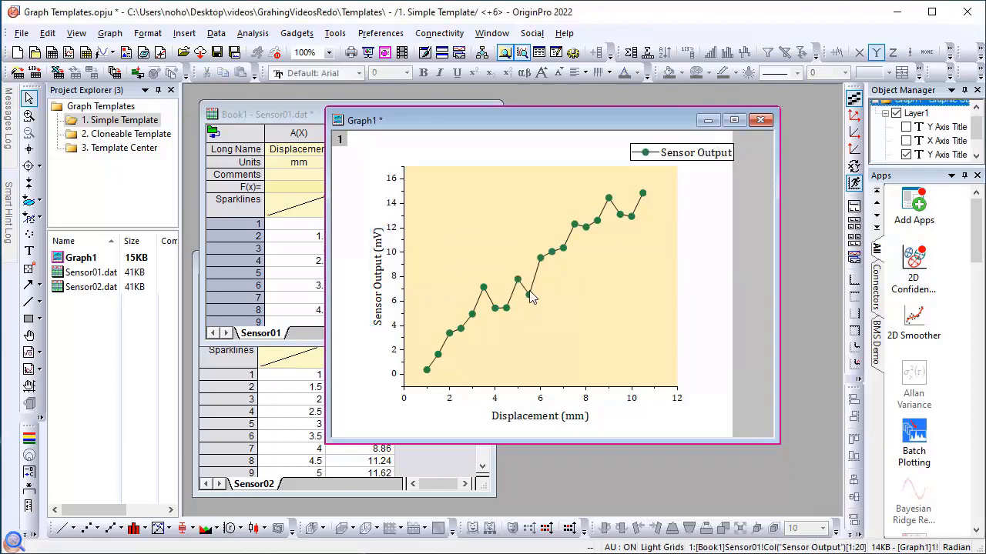
click(516, 198)
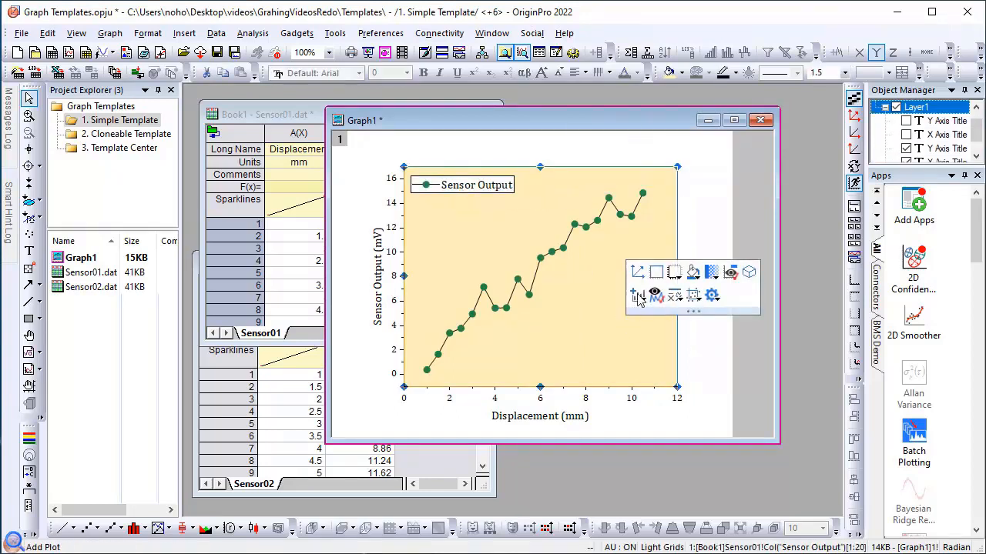
click(724, 228)
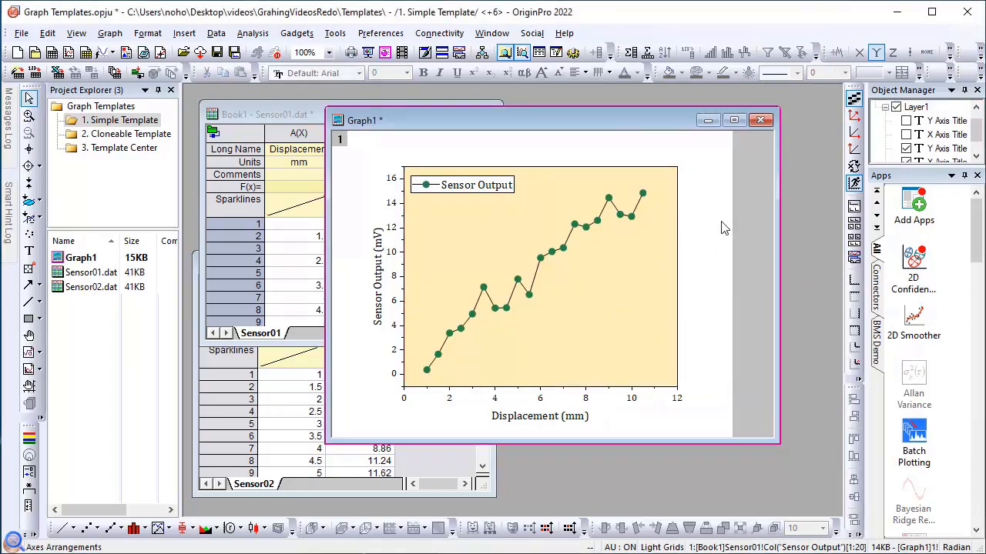
mouse_move(719, 246)
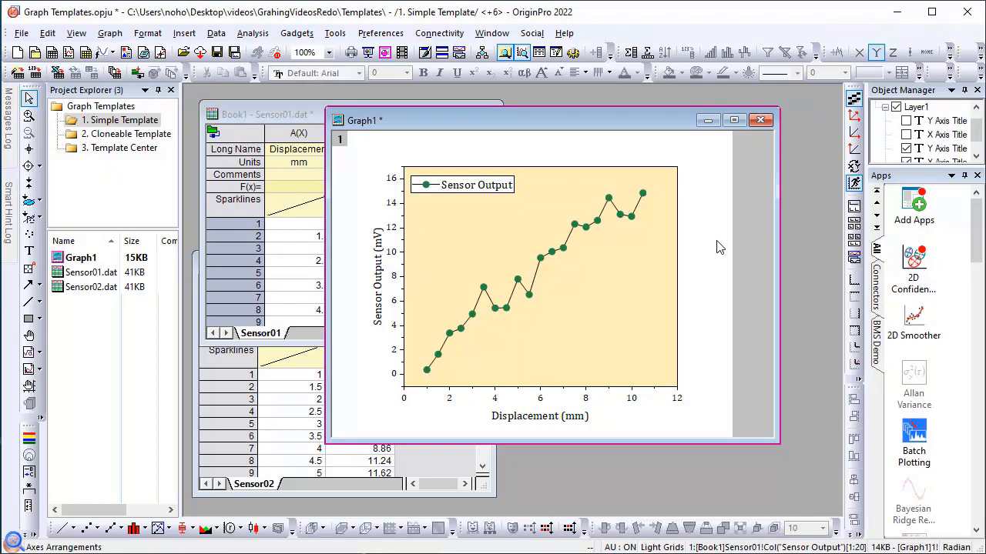
mouse_move(589, 183)
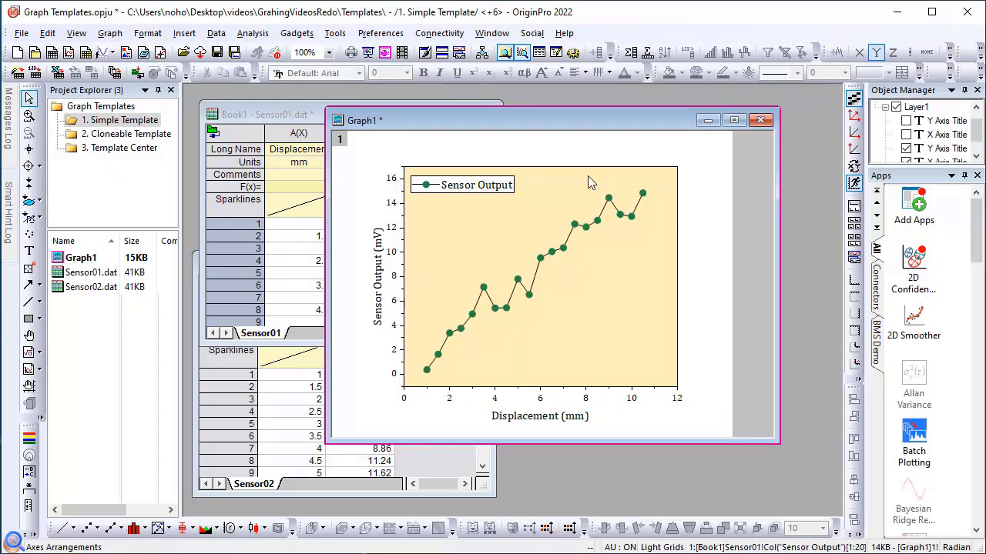
- Save the styled Graph1 as a user-defined template named My Line Symbol
right_click(589, 182)
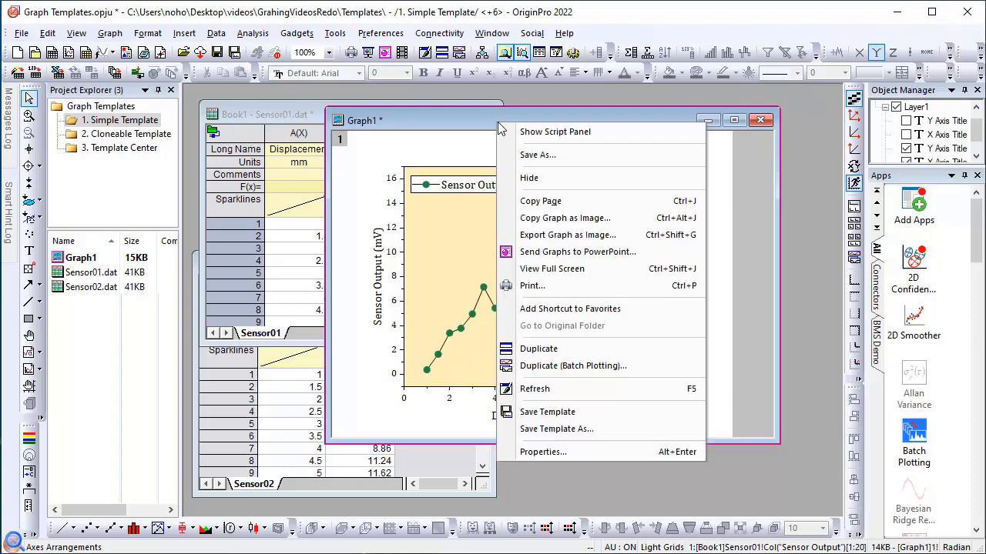
mouse_move(557, 429)
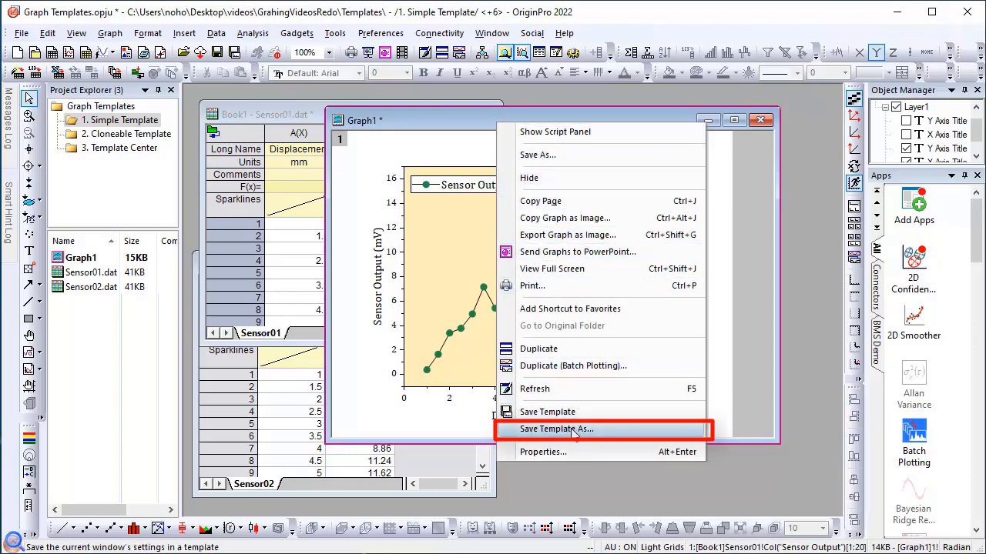
click(557, 429)
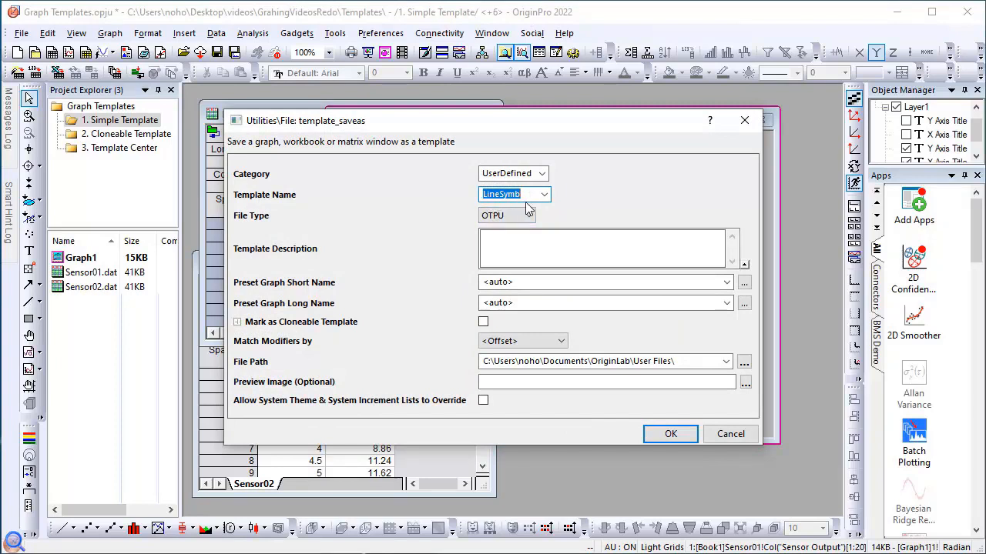
click(514, 194)
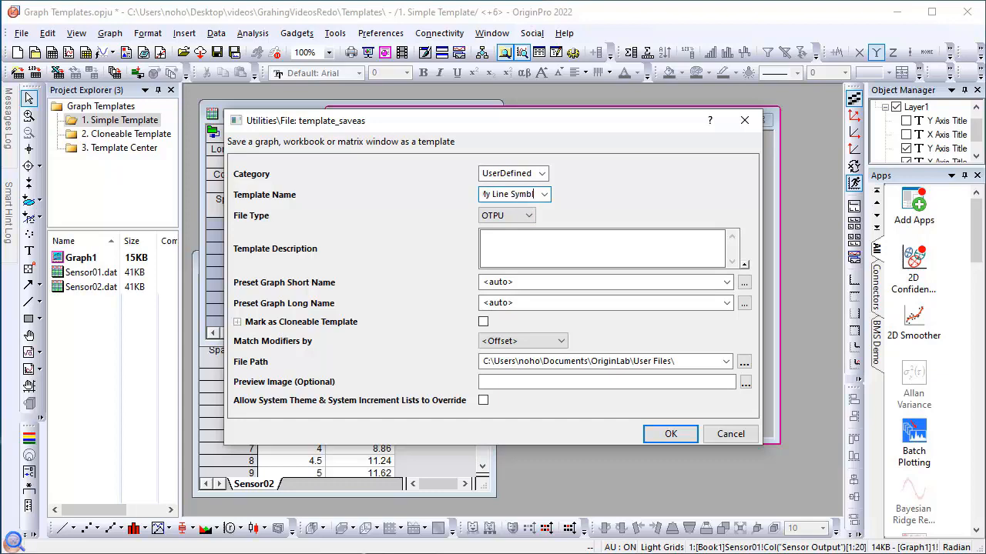
click(669, 434)
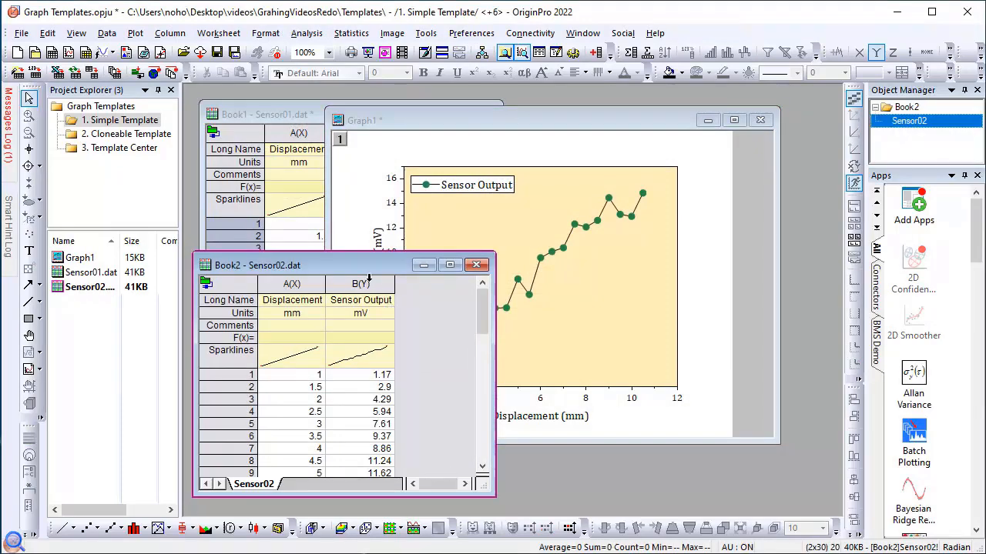
- Plot Sensor02's Sensor Output column using the My Line Symbol template from My Templates
click(360, 283)
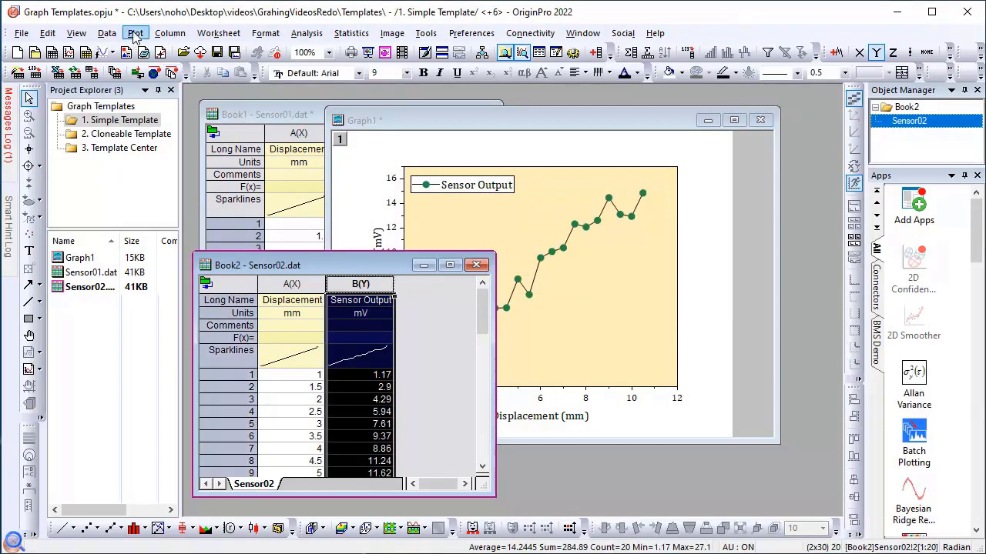
click(135, 32)
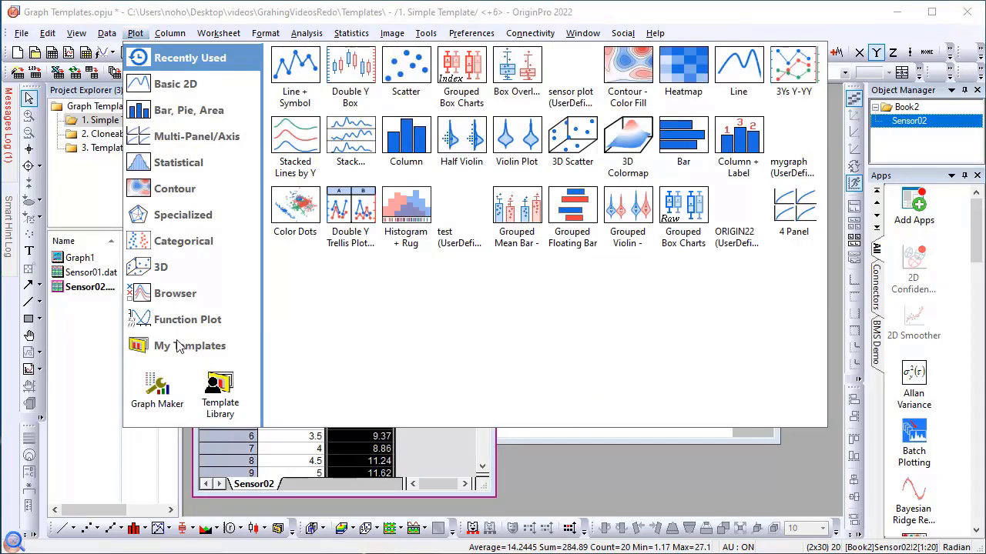
click(190, 346)
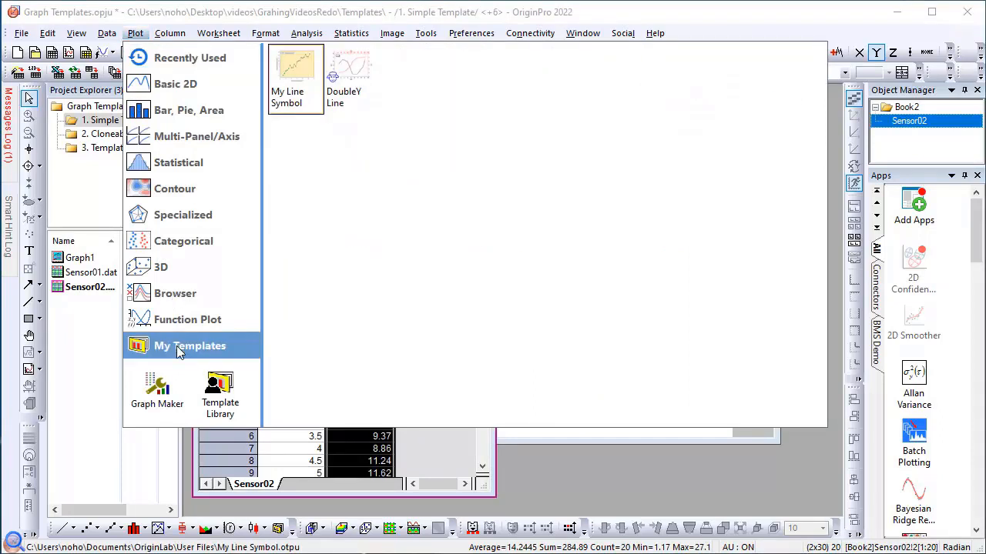
mouse_move(288, 160)
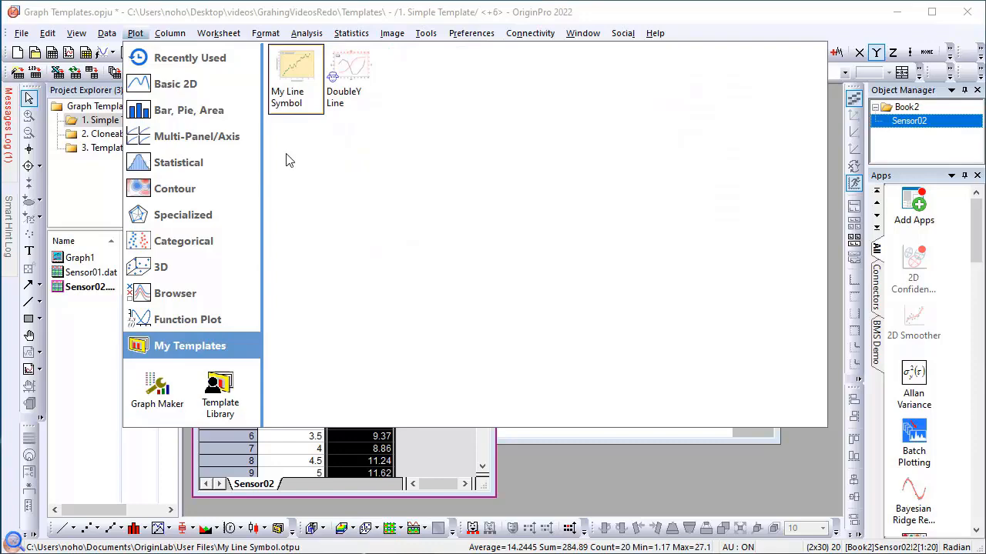
mouse_move(296, 70)
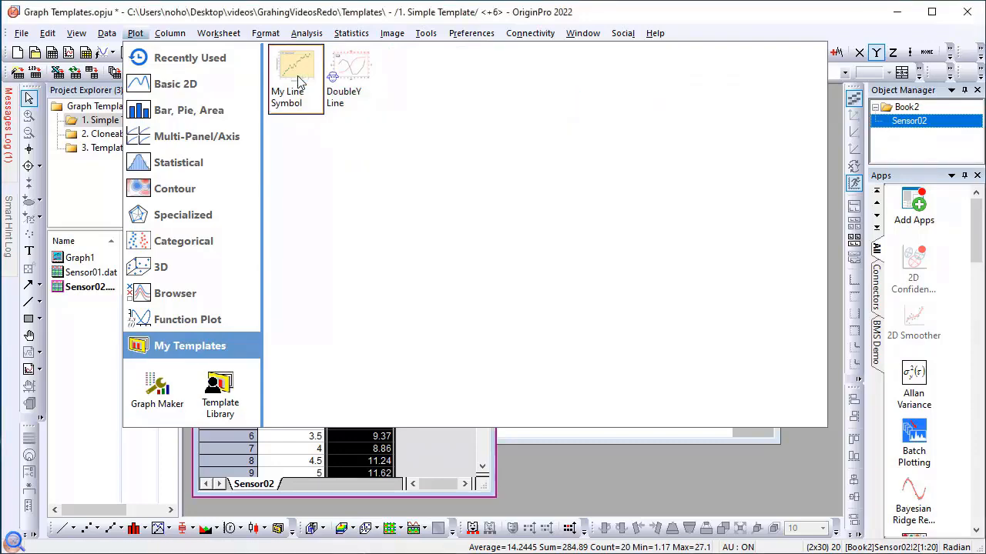
click(296, 77)
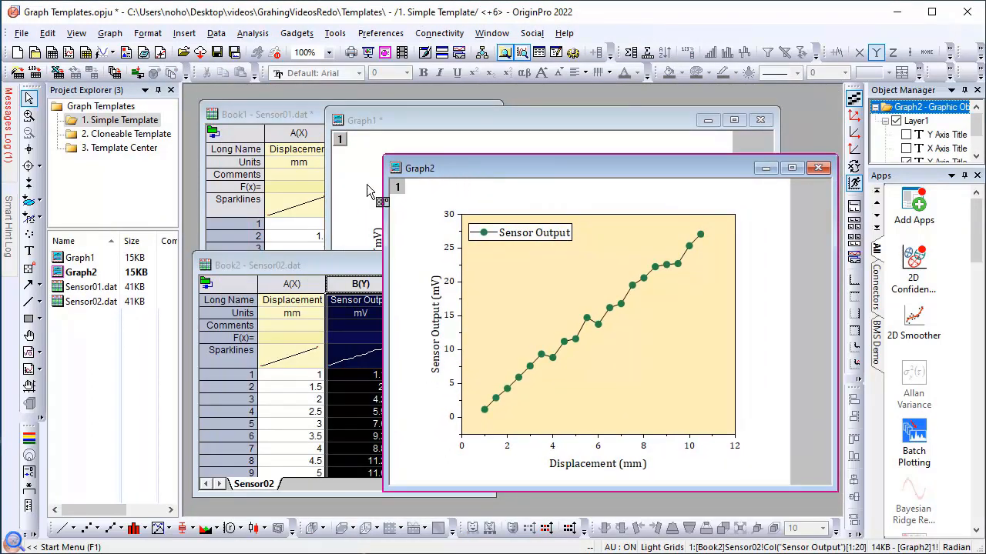
- Open the Cloneable Template folder, browse automobile2's year-range sheets, and bring up Graph7G
click(128, 133)
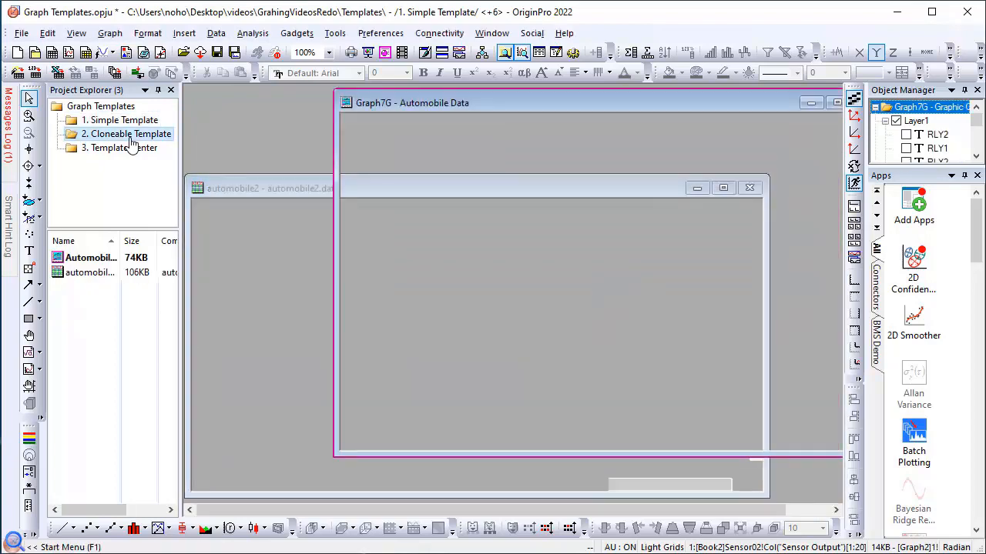
click(125, 134)
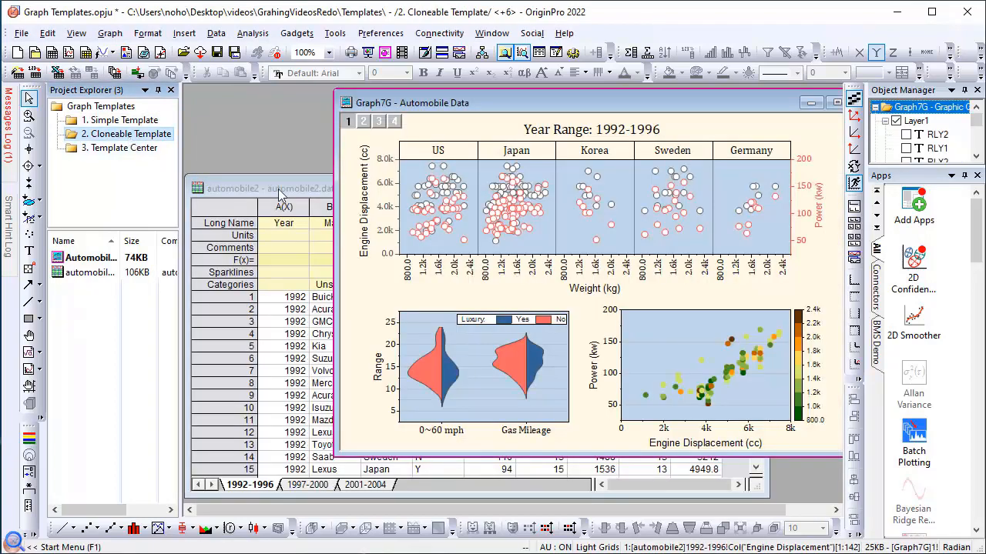
click(277, 189)
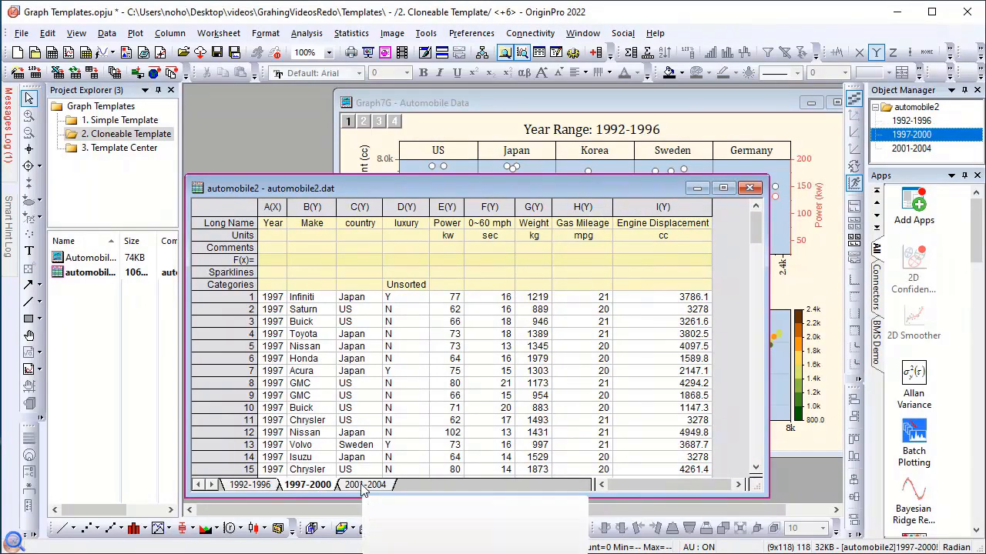
click(249, 486)
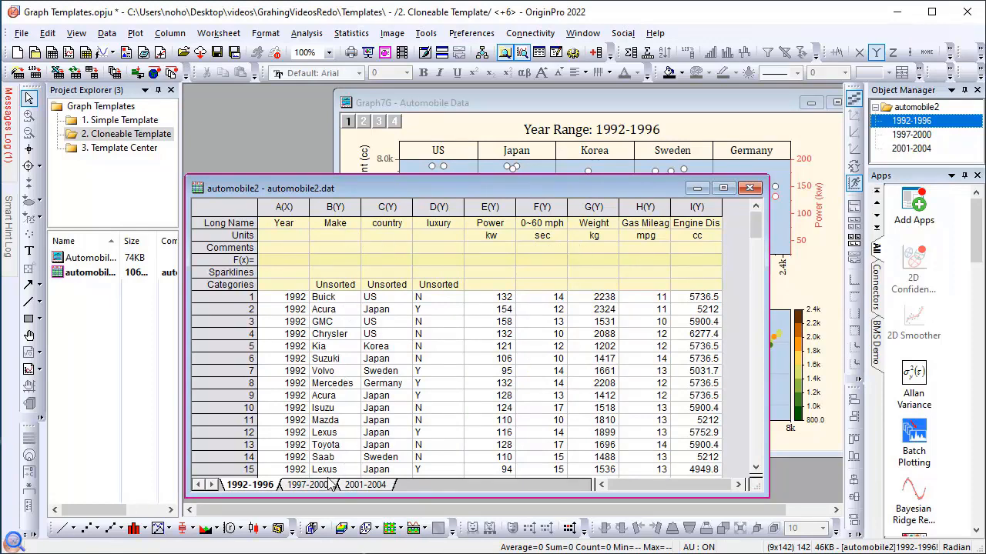
mouse_move(462, 102)
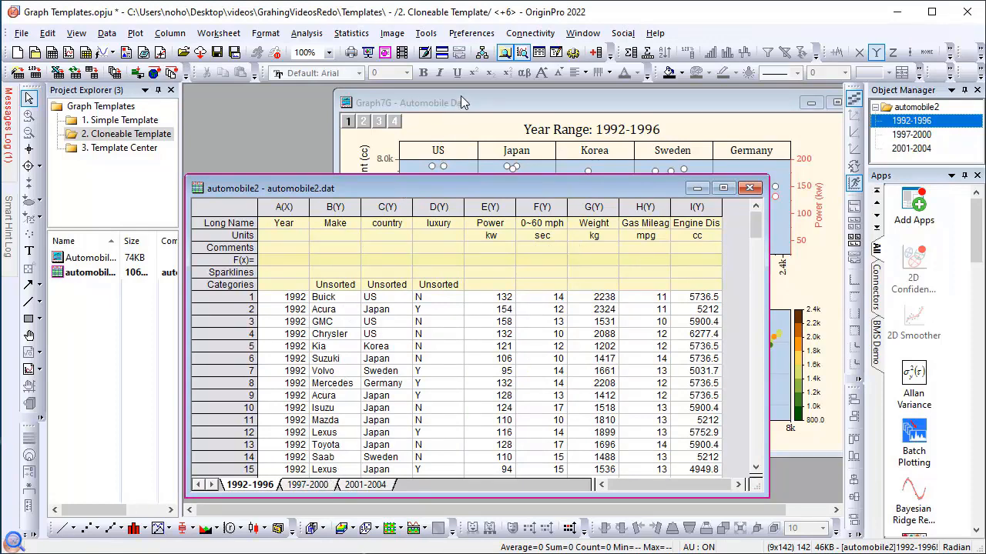
click(416, 106)
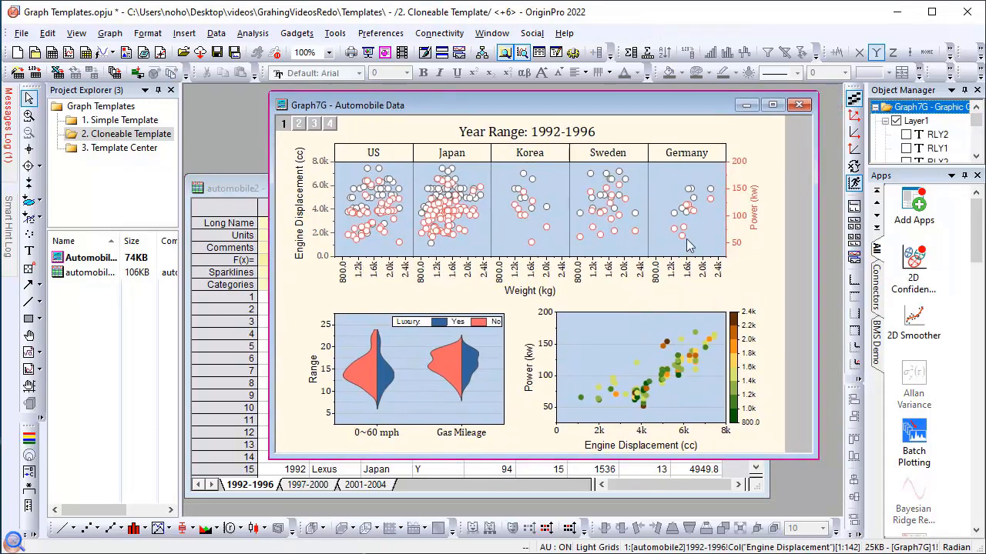
mouse_move(308, 214)
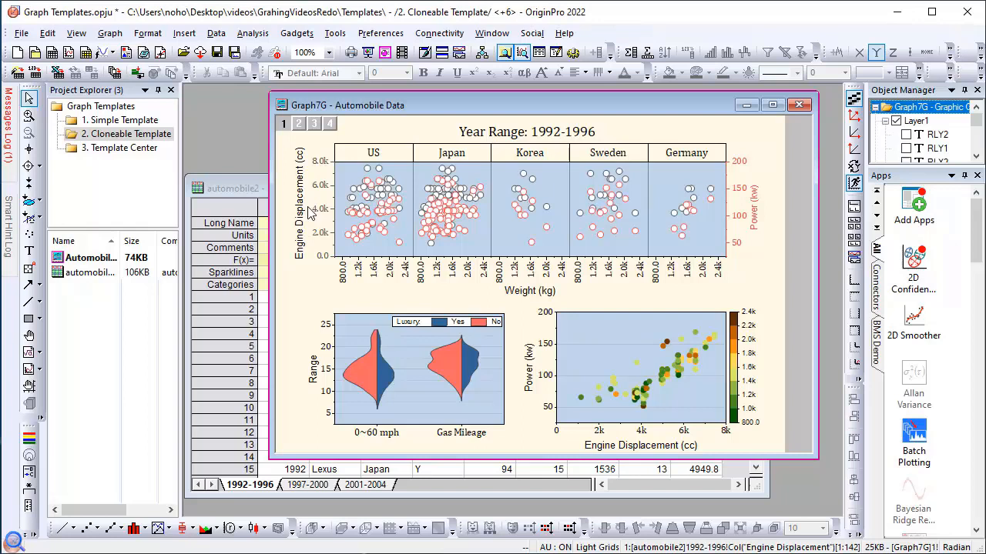
mouse_move(452, 232)
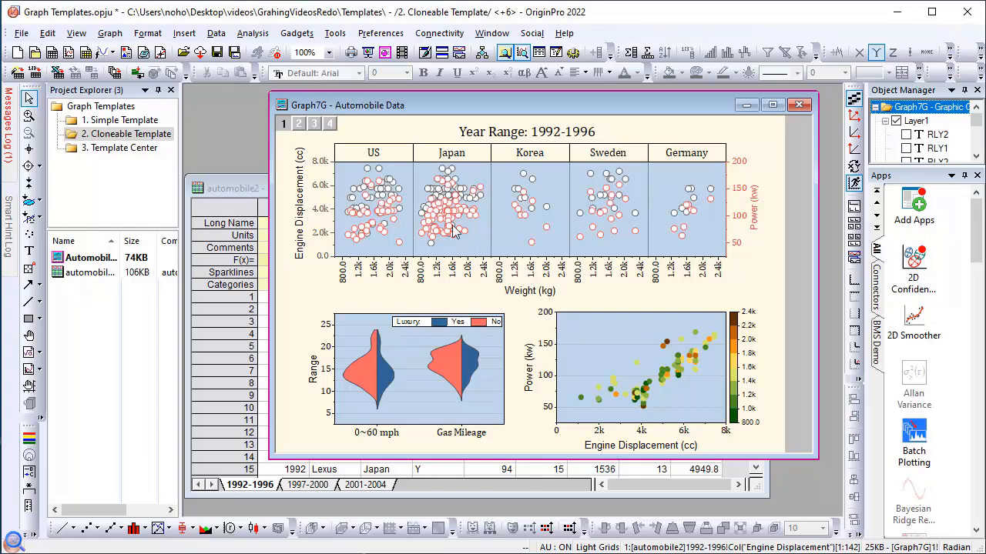
mouse_move(475, 398)
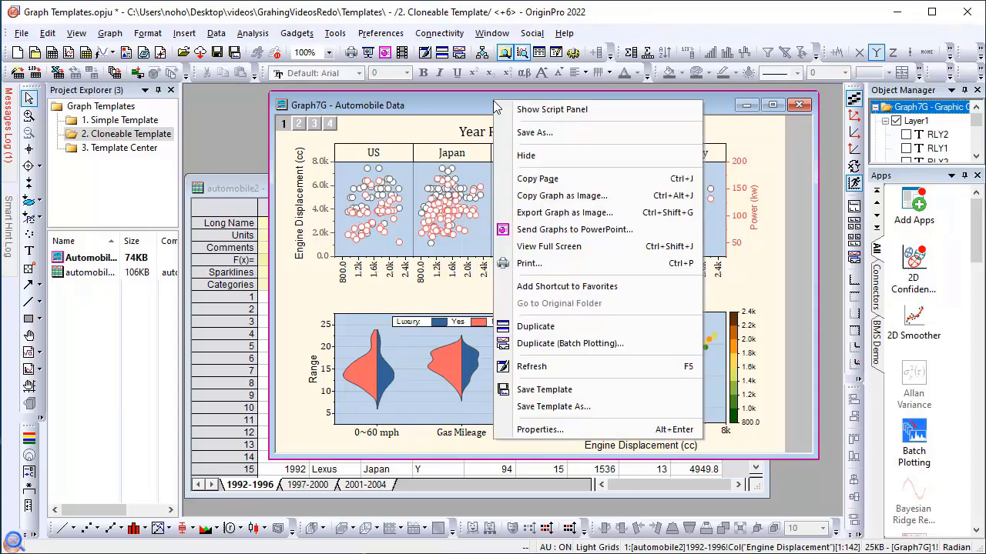
- Save Graph7G as the cloneable template 'Automobile Multipanel', matching columns by Long Name
click(531, 365)
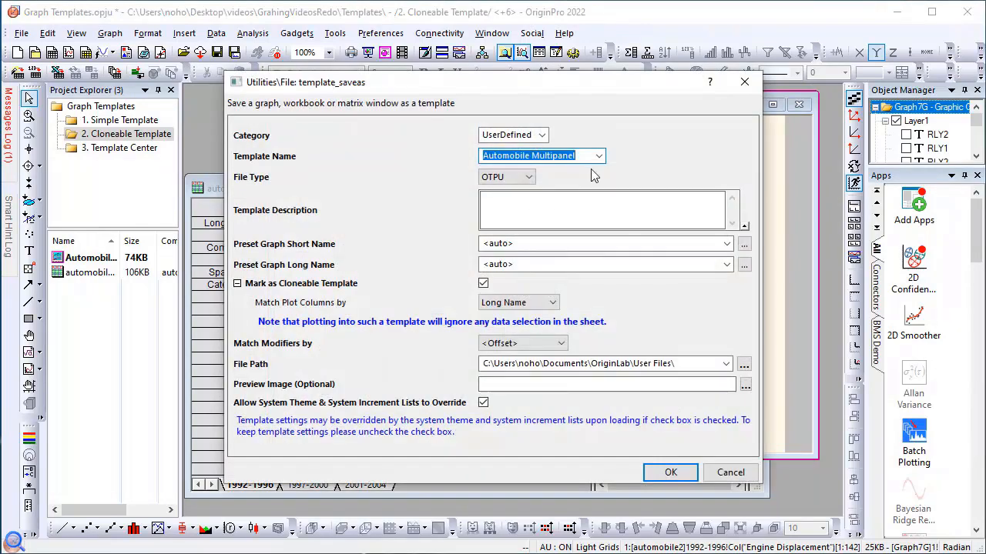
click(541, 155)
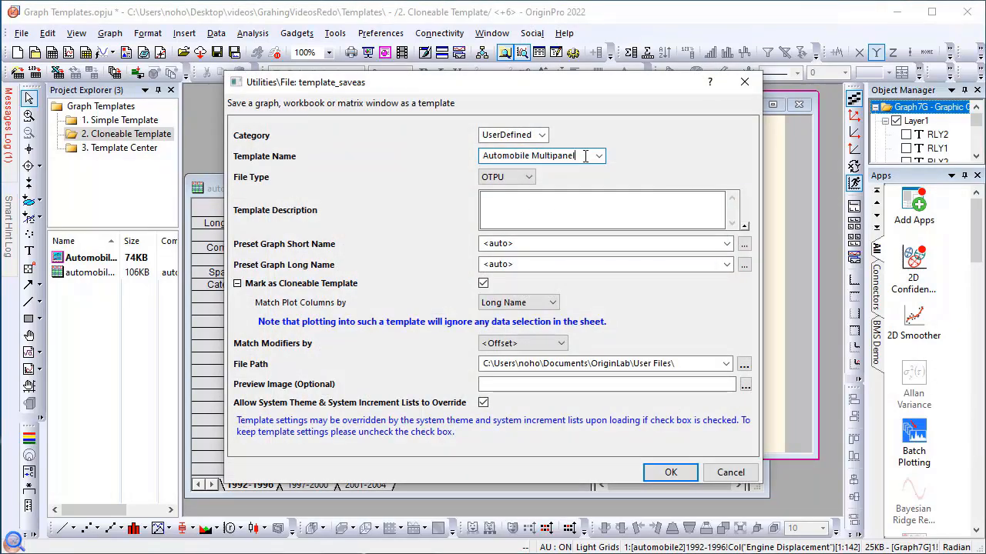
click(603, 210)
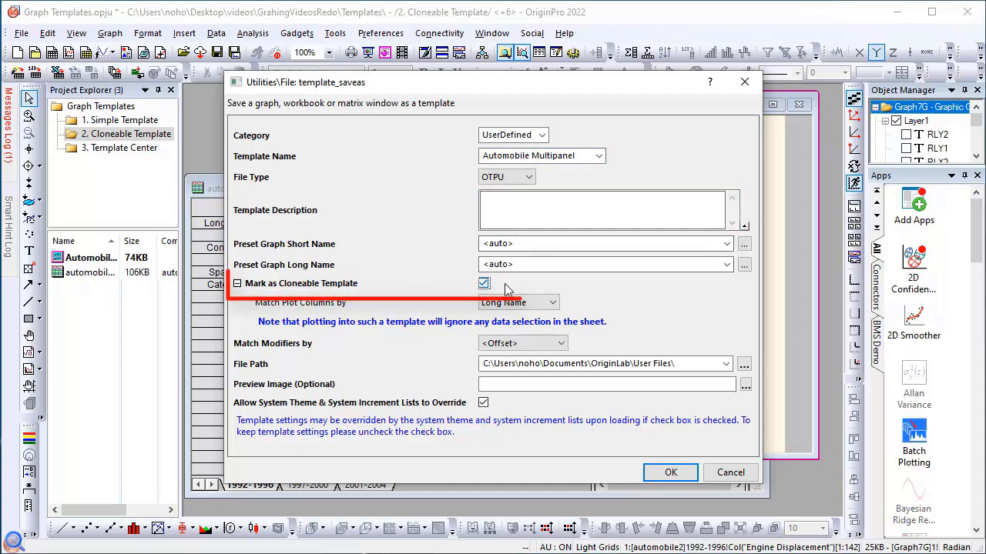
click(482, 283)
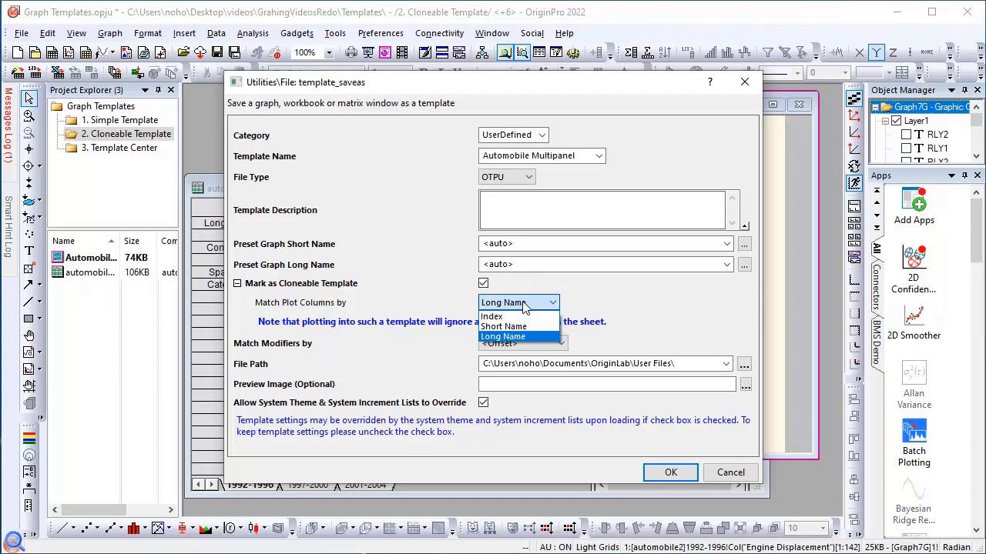
mouse_move(491, 317)
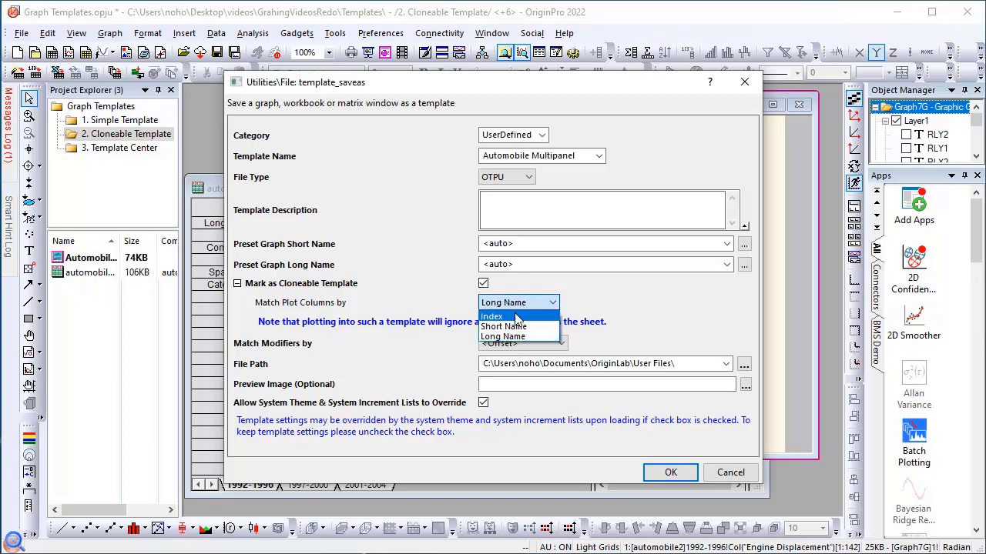
mouse_move(512, 337)
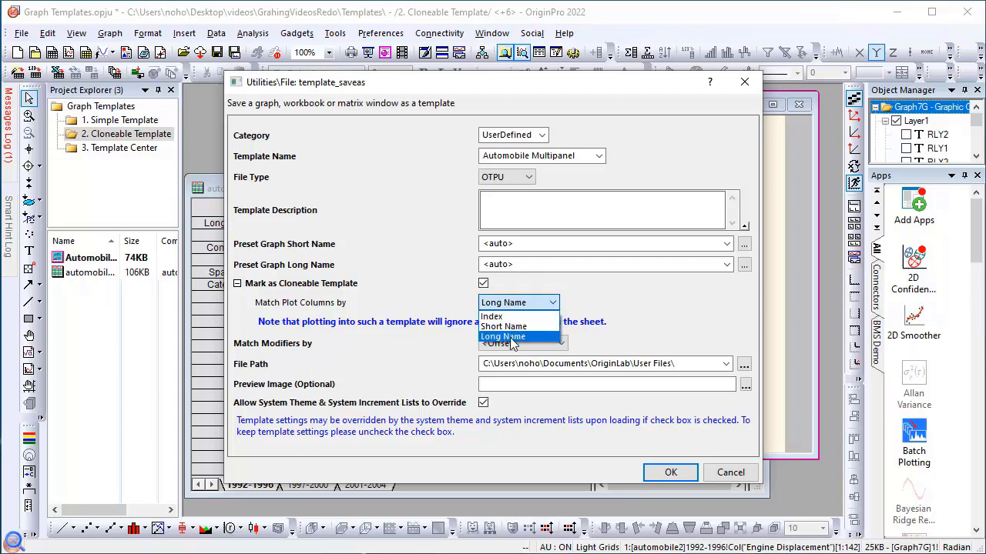
click(502, 336)
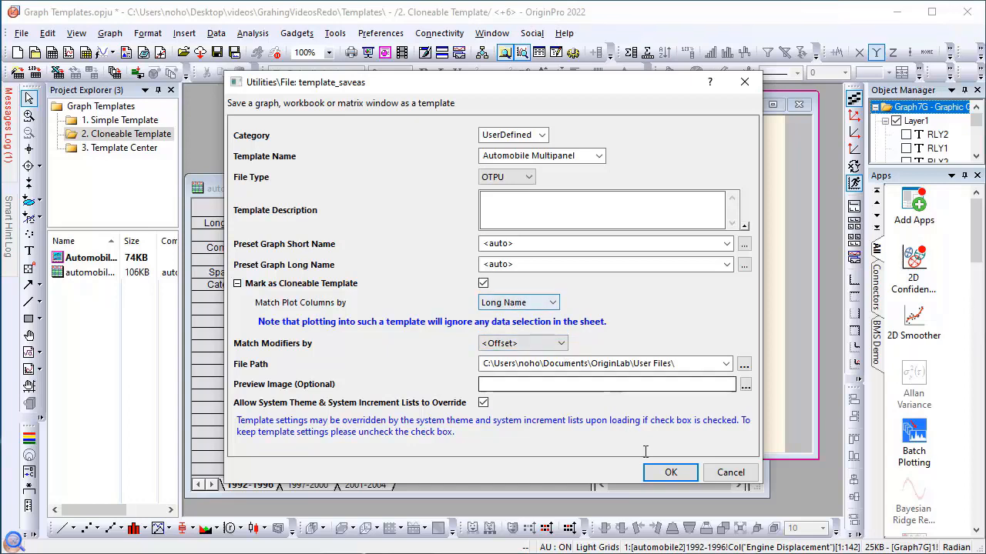
click(670, 472)
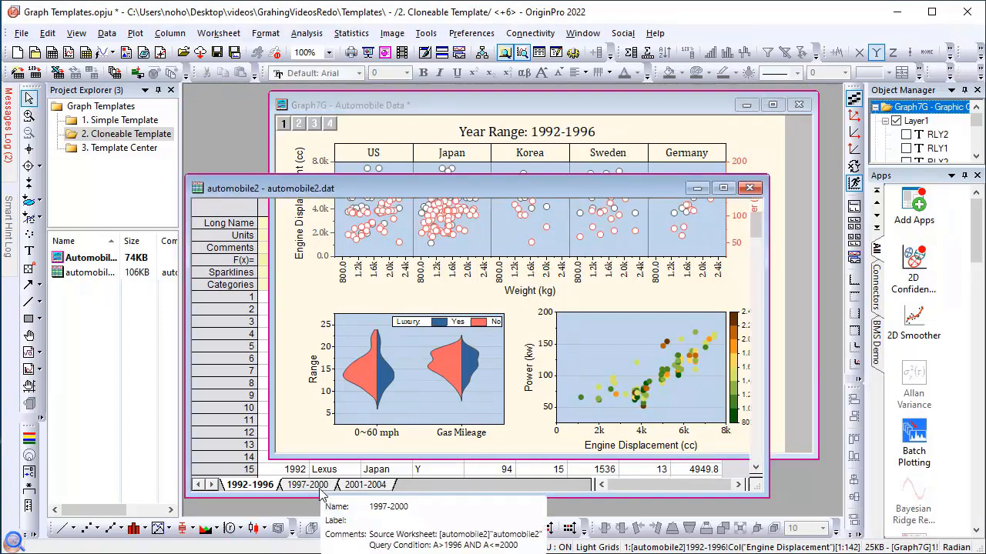
- Activate automobile2's 1997-2000 sheet and list the saved templates under My Templates
click(308, 484)
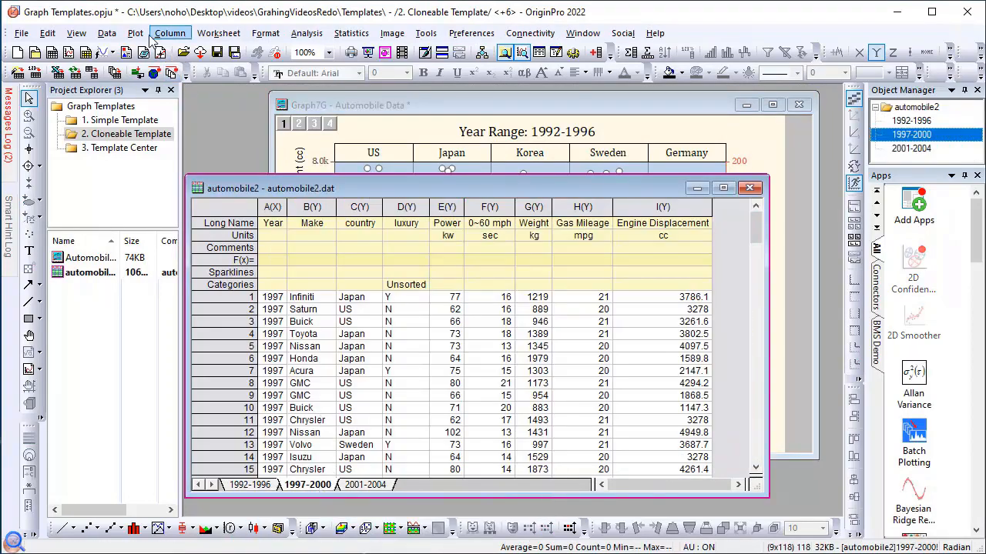
click(135, 33)
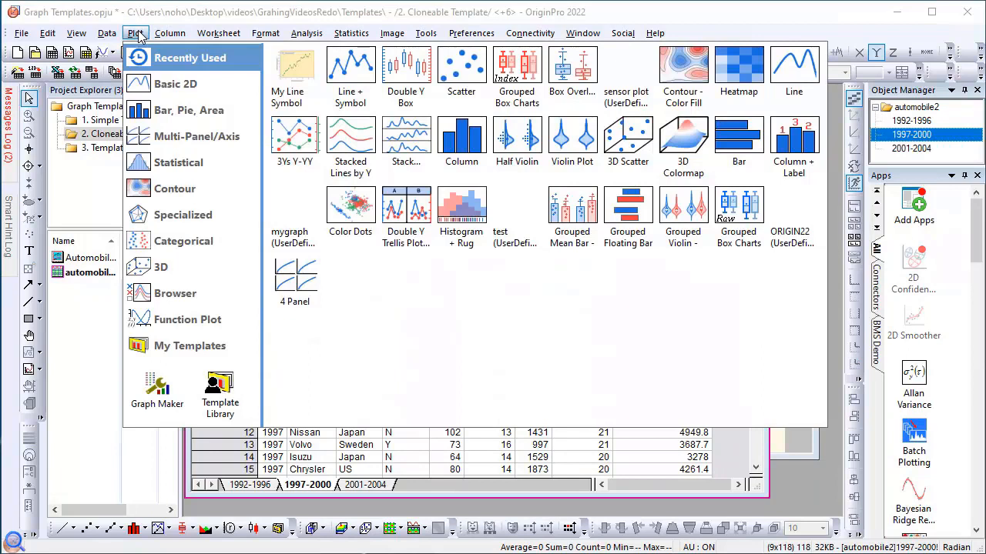
mouse_move(183, 270)
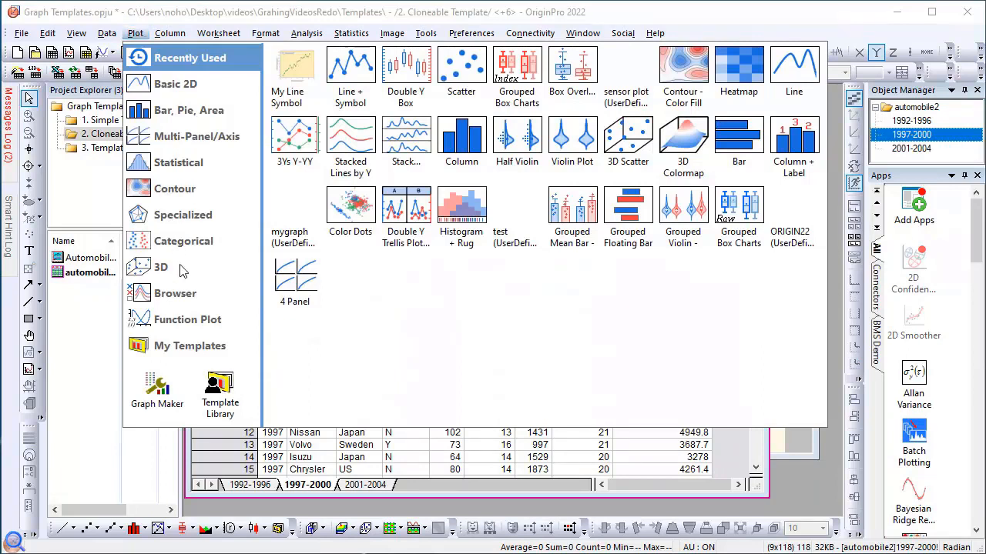
mouse_move(220, 393)
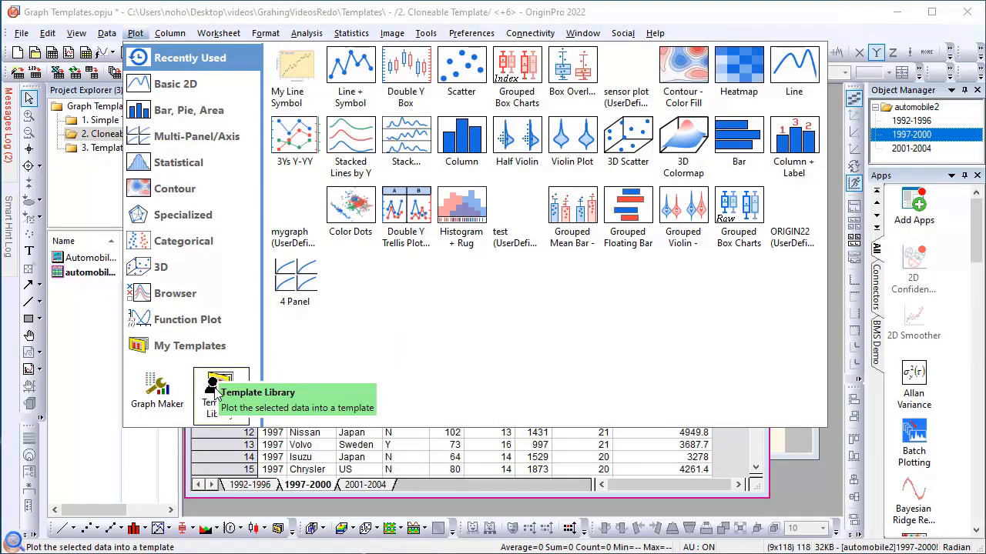
click(189, 346)
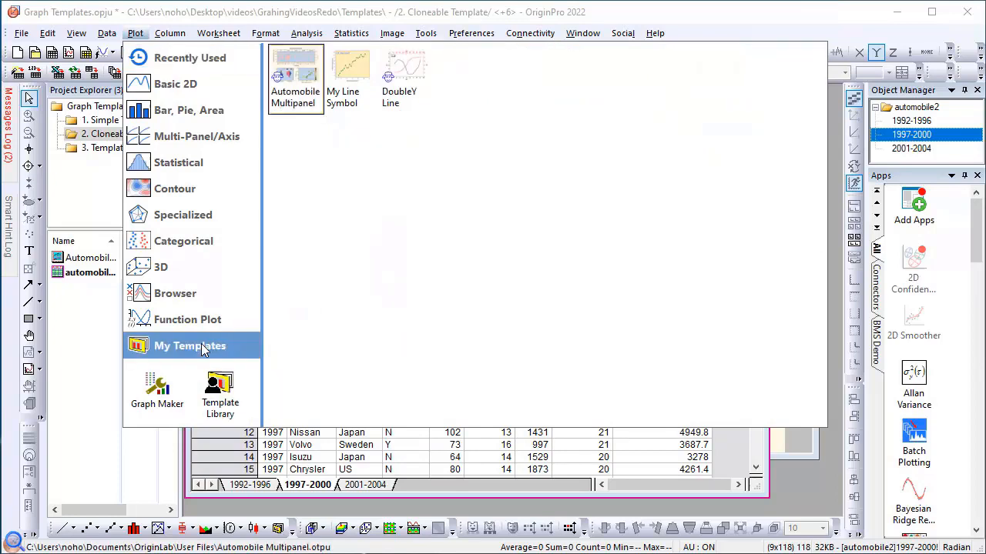
mouse_move(220, 391)
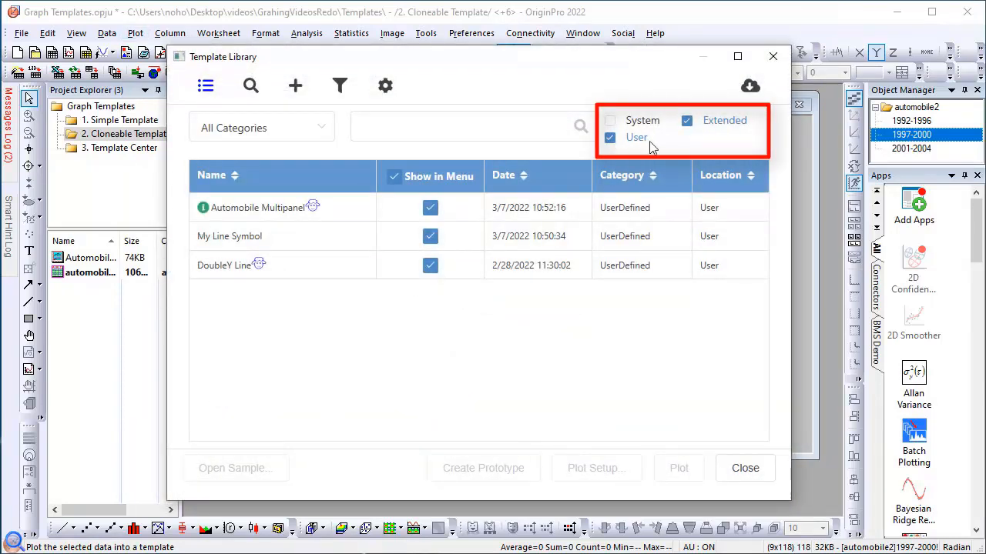
- Filter the Template Library to cloneable user templates and plot with Automobile Multipanel
click(686, 120)
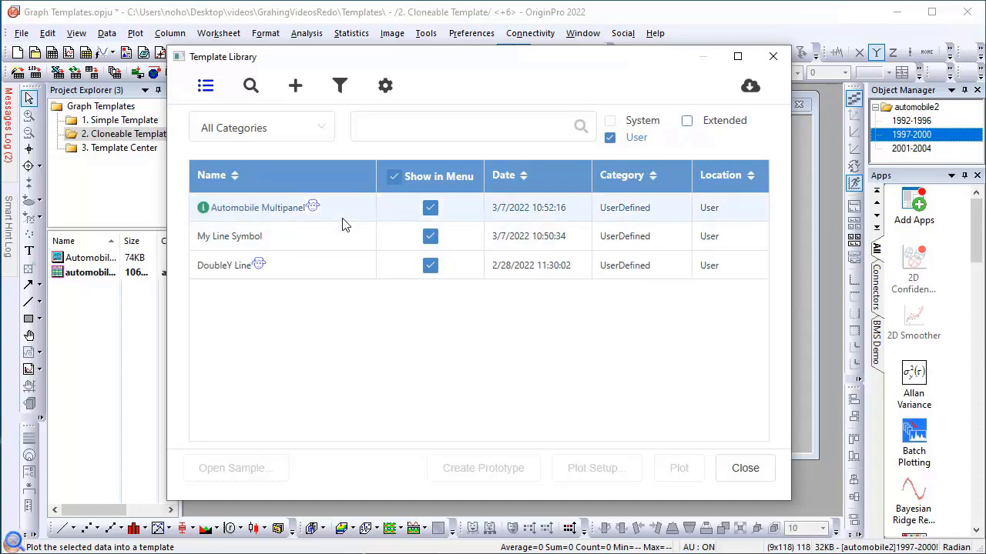
mouse_move(340, 85)
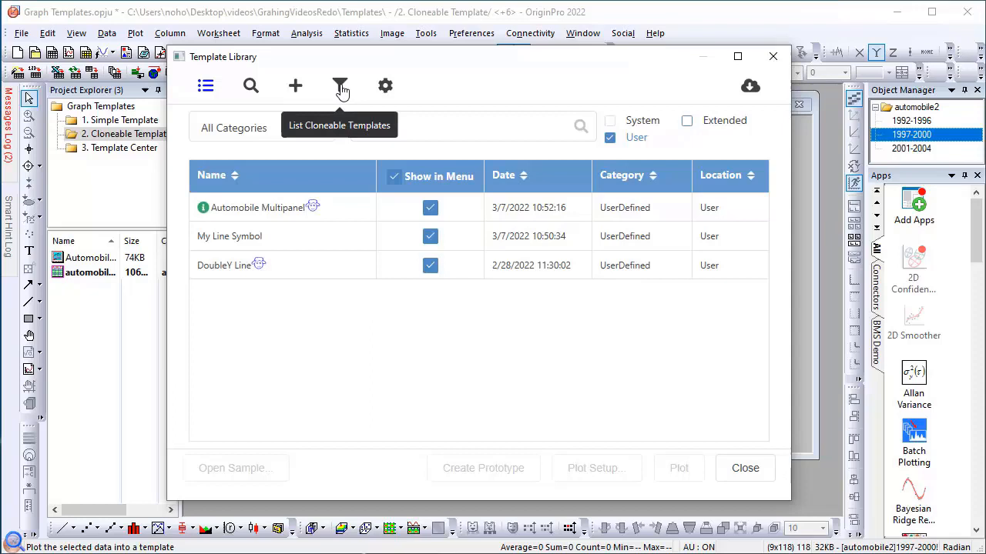
click(340, 86)
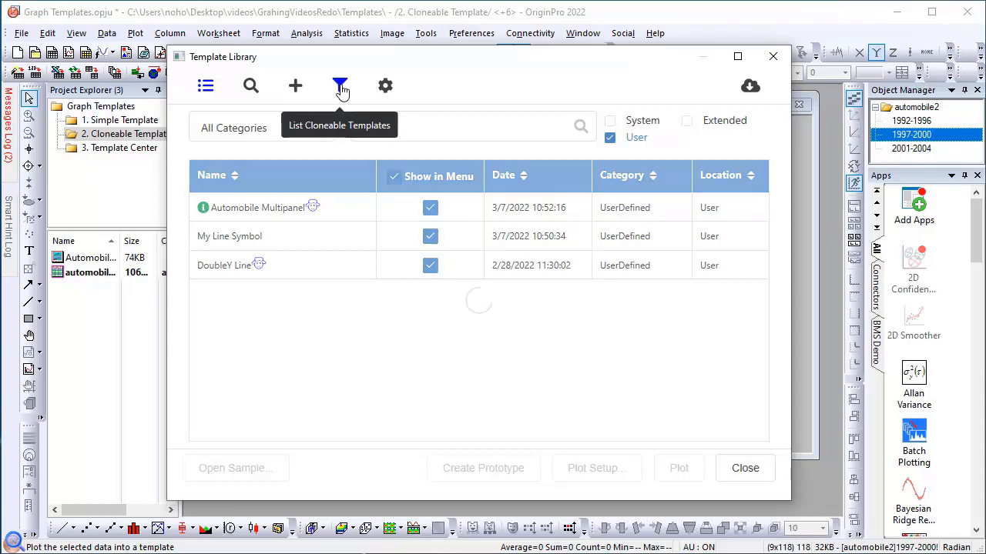
click(340, 85)
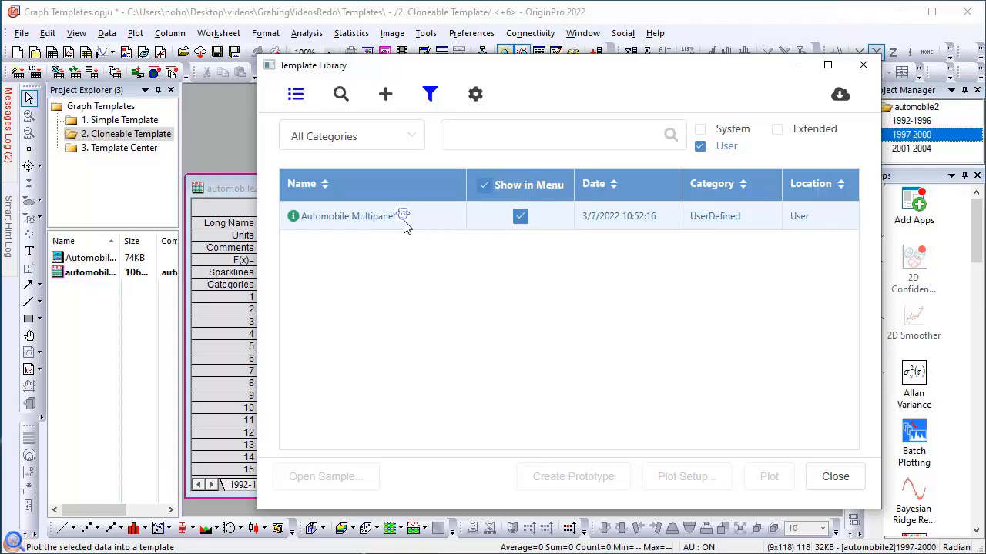
click(346, 216)
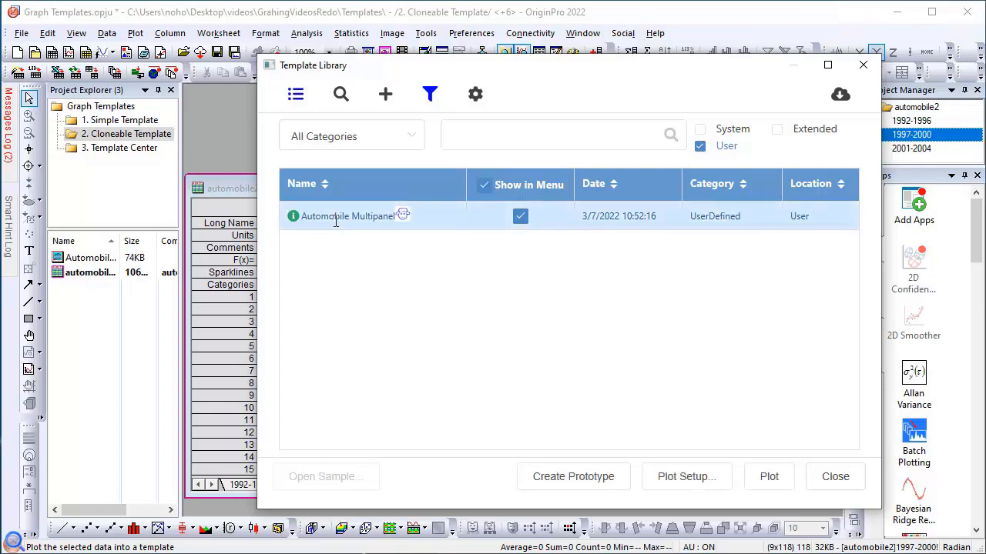
click(768, 477)
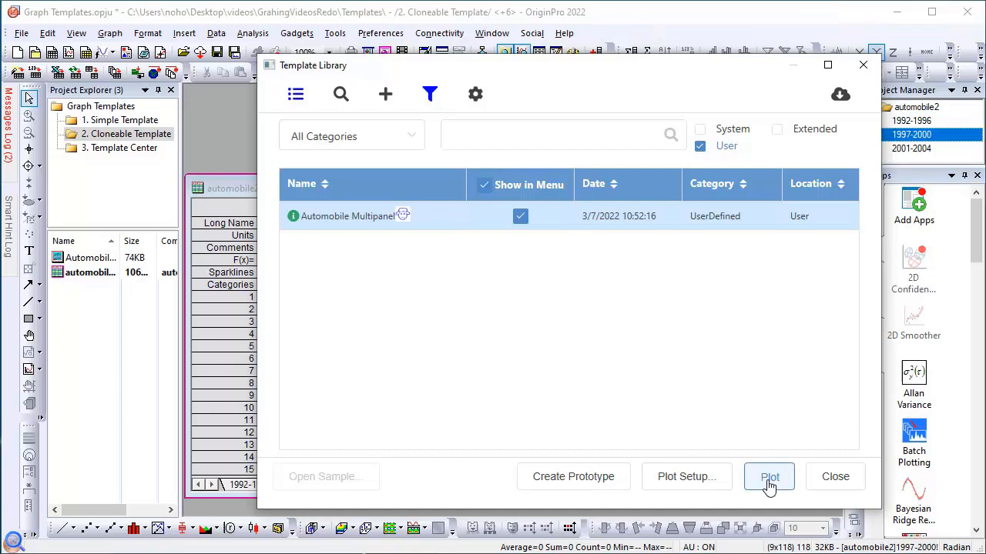
click(770, 477)
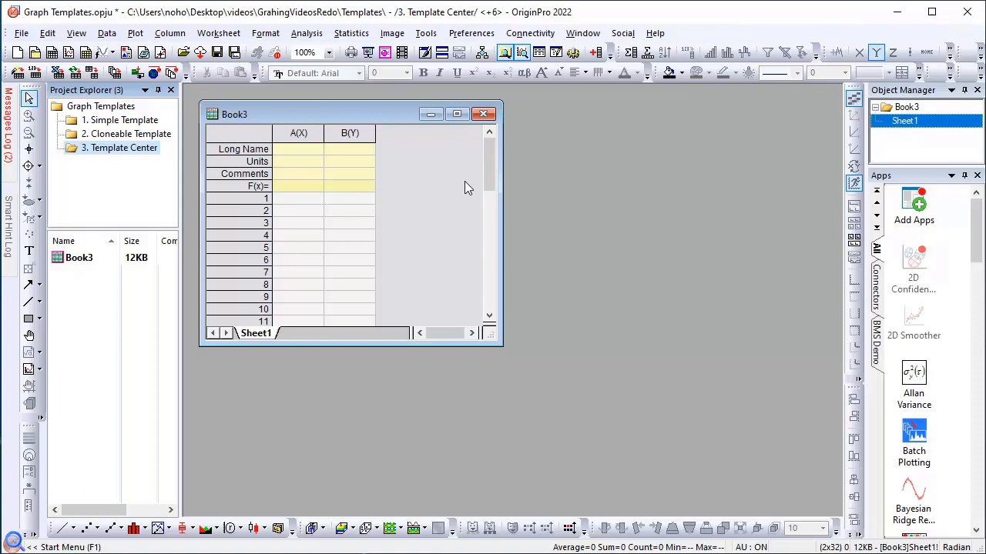
mouse_move(462, 142)
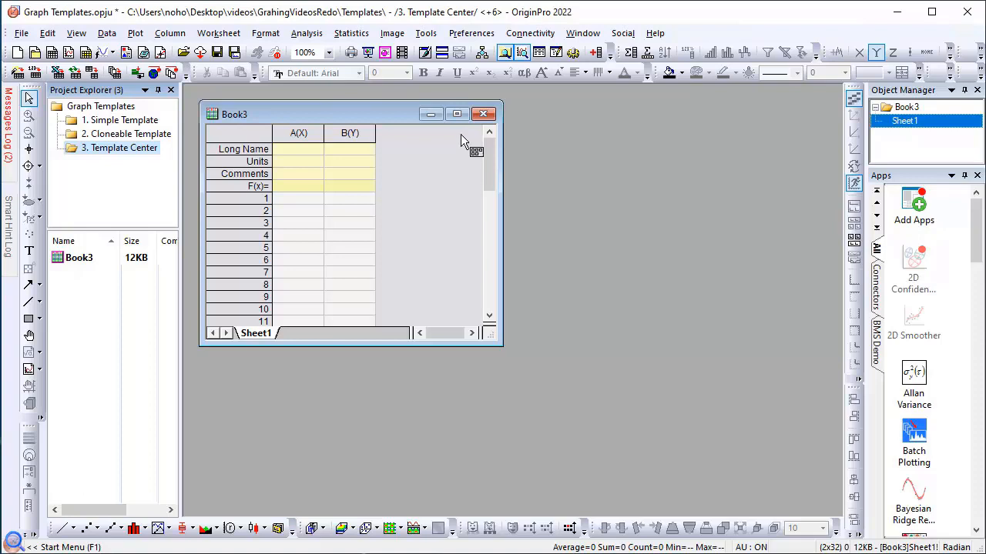
- Open the Template Center from the Tools menu
click(425, 33)
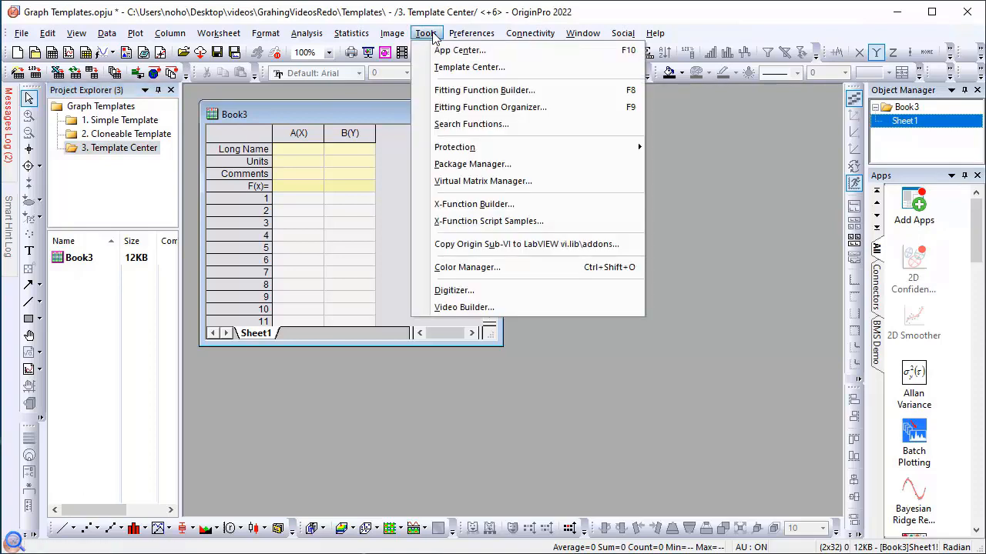
mouse_move(469, 67)
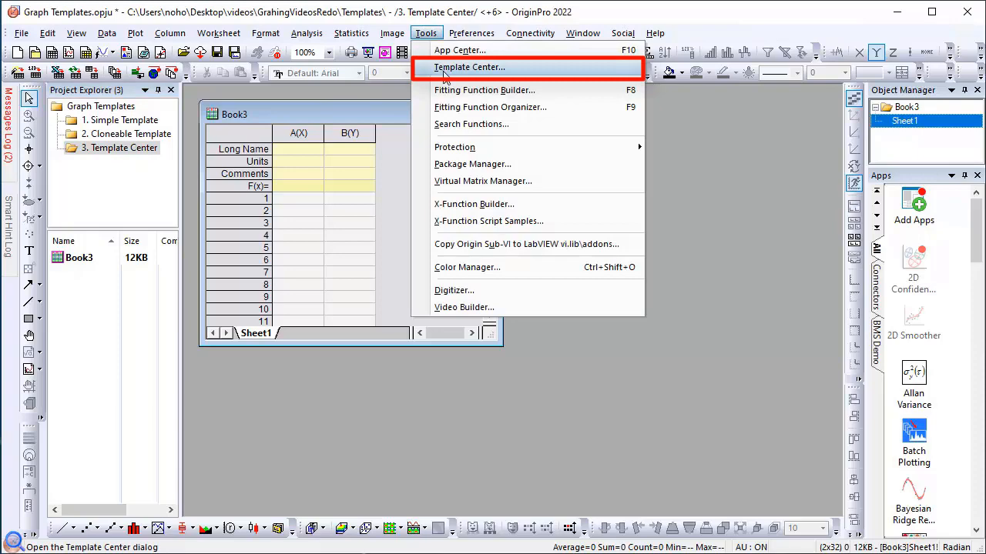
click(469, 67)
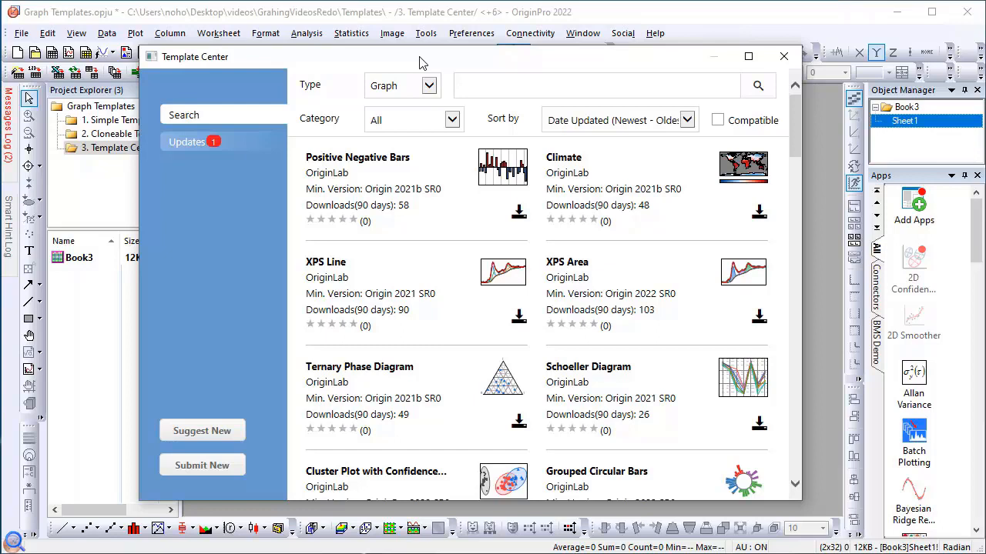
mouse_move(449, 76)
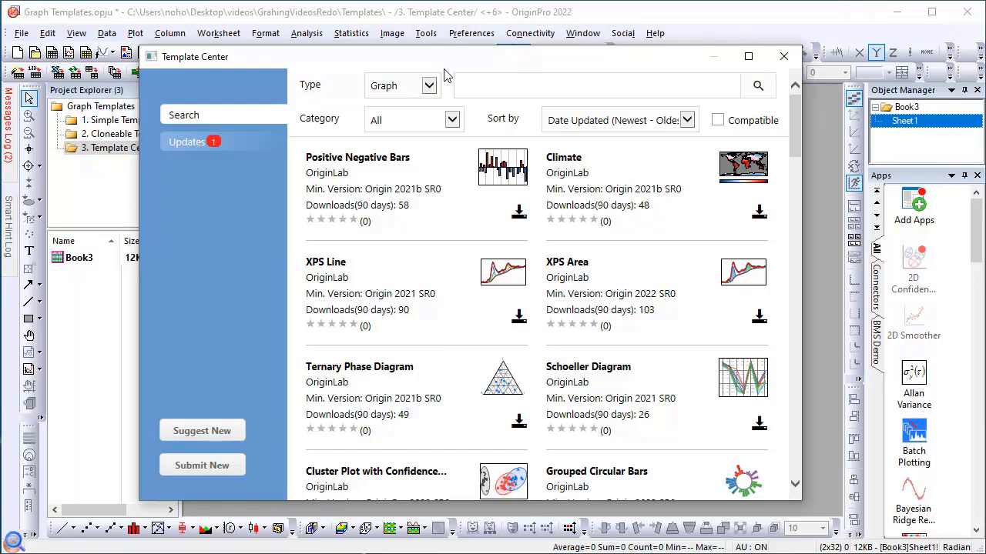
- Search the Template Center for 'gro', download Grouped Circular Bars, and close the dialog
click(593, 85)
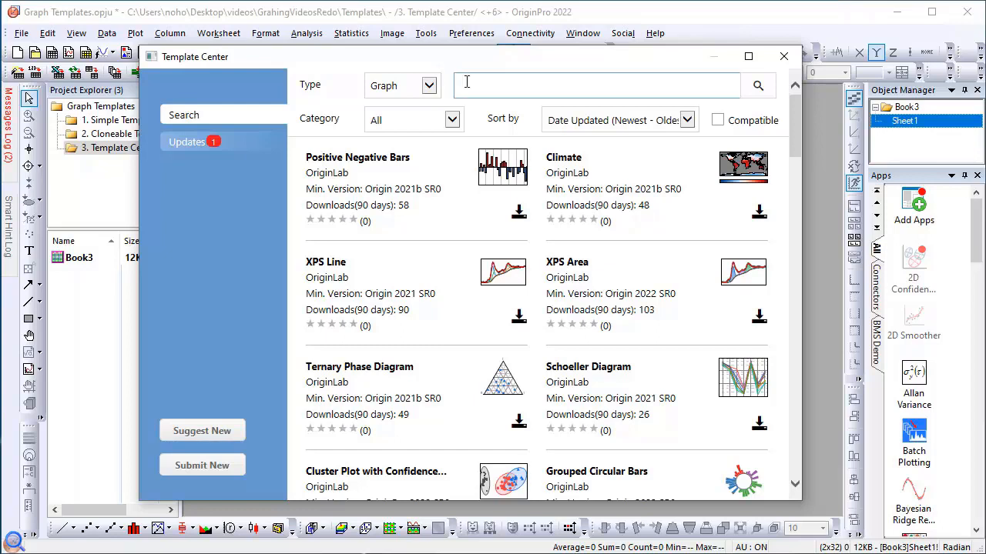
click(593, 85)
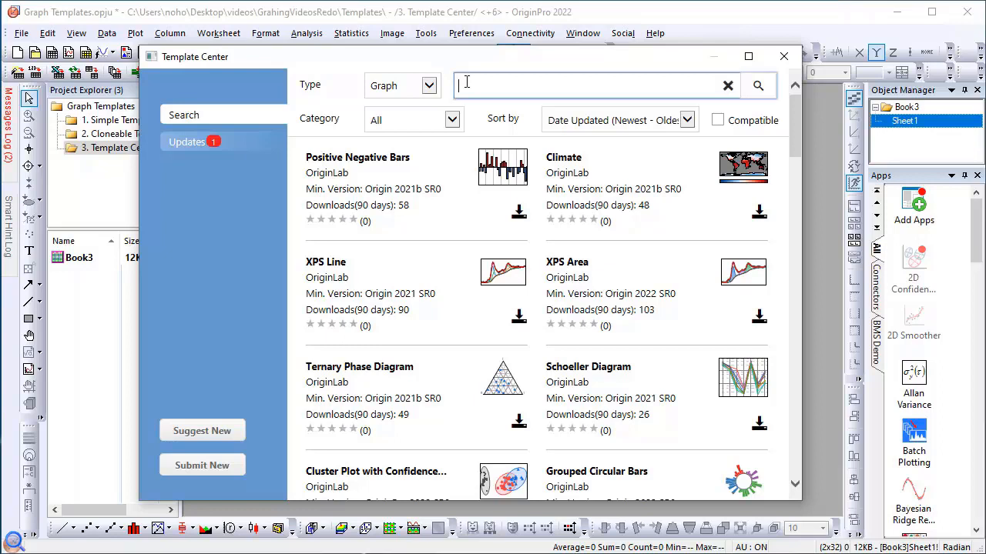
text(group)
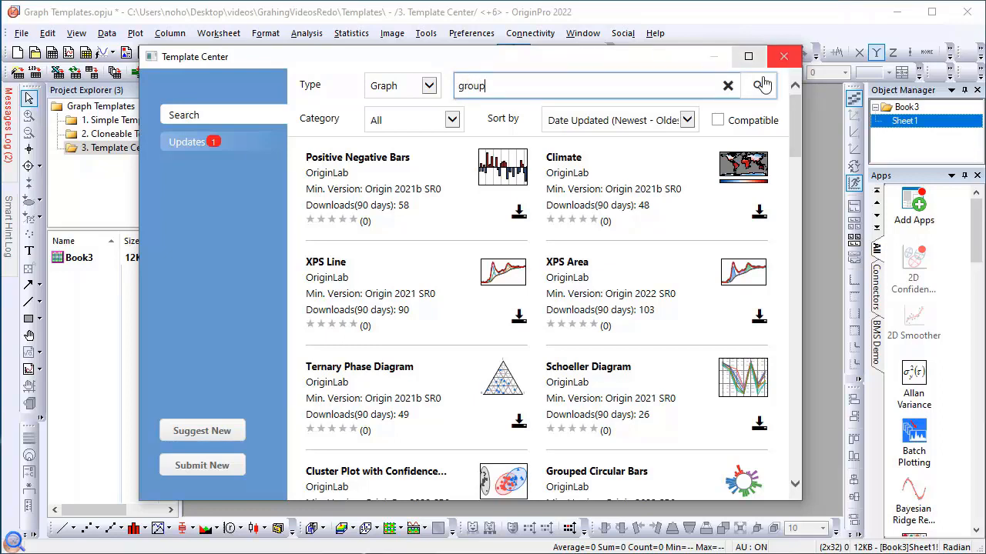
click(758, 86)
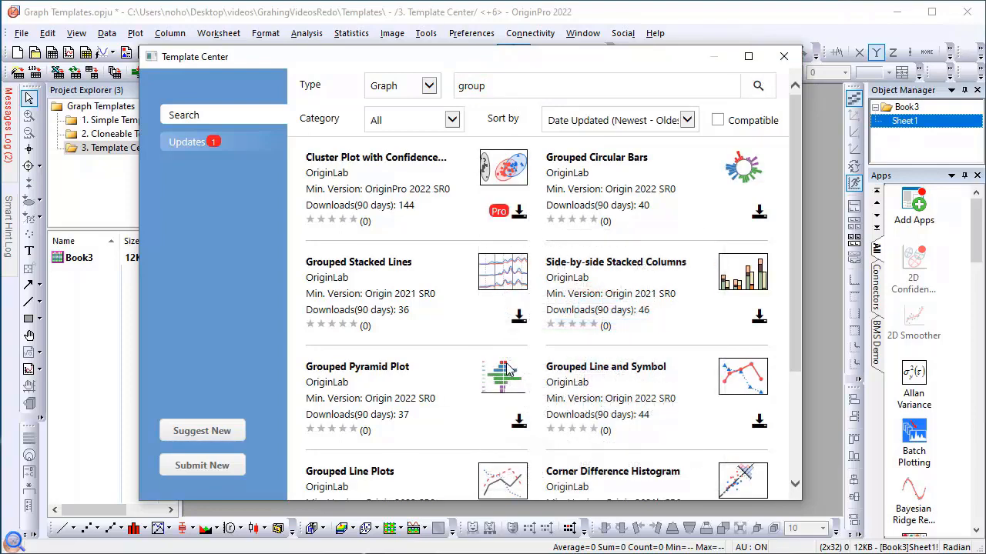
mouse_move(518, 421)
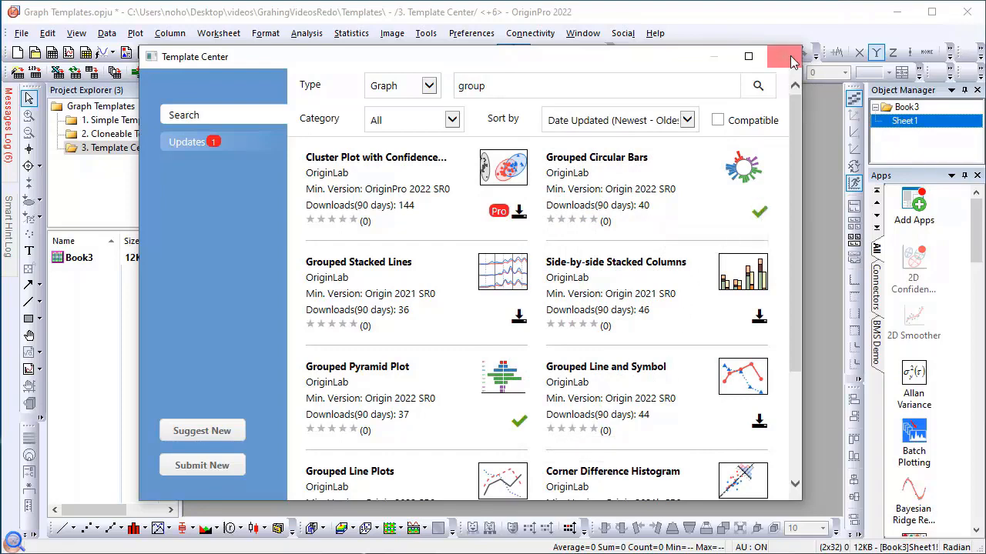
click(784, 56)
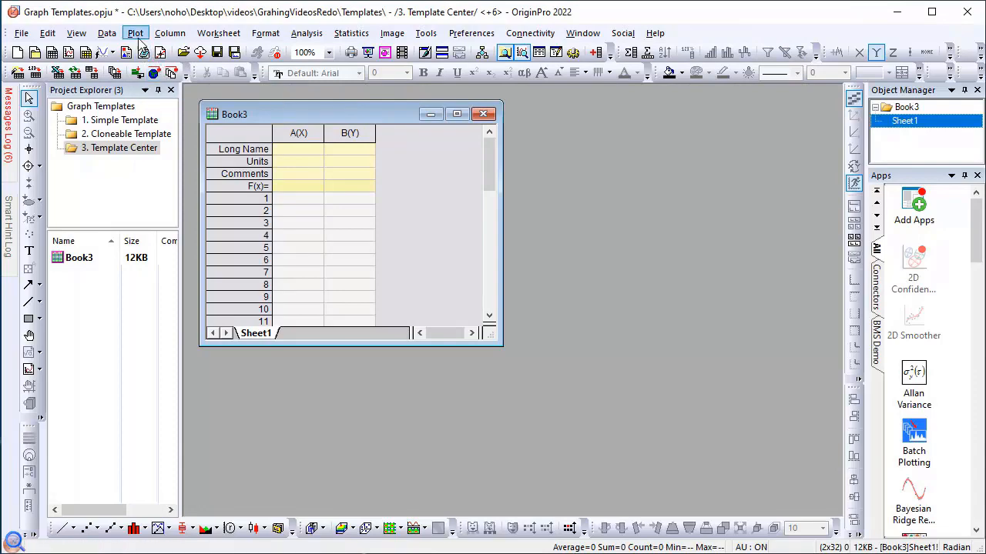
- Open the Template Library listing only Extended templates, with User templates excluded
click(135, 32)
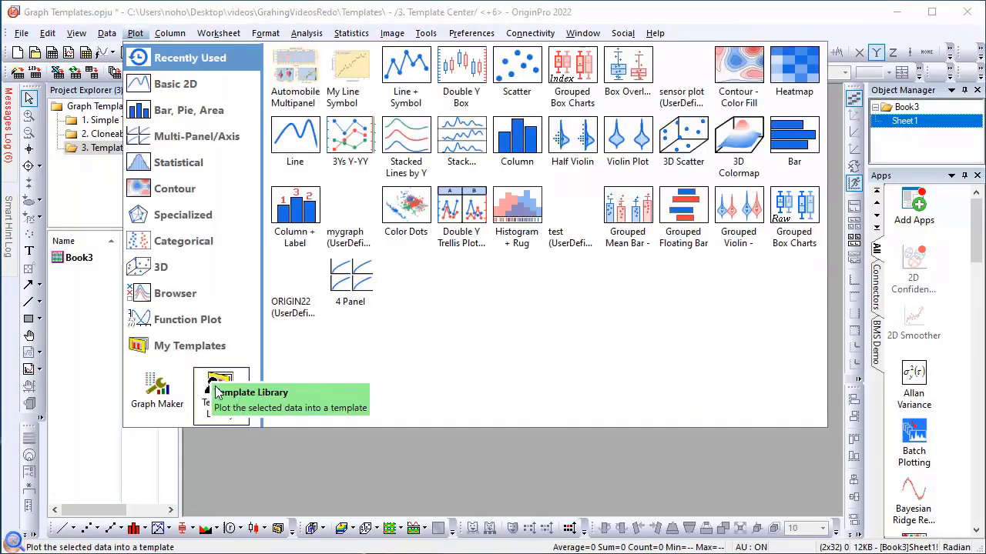
click(221, 385)
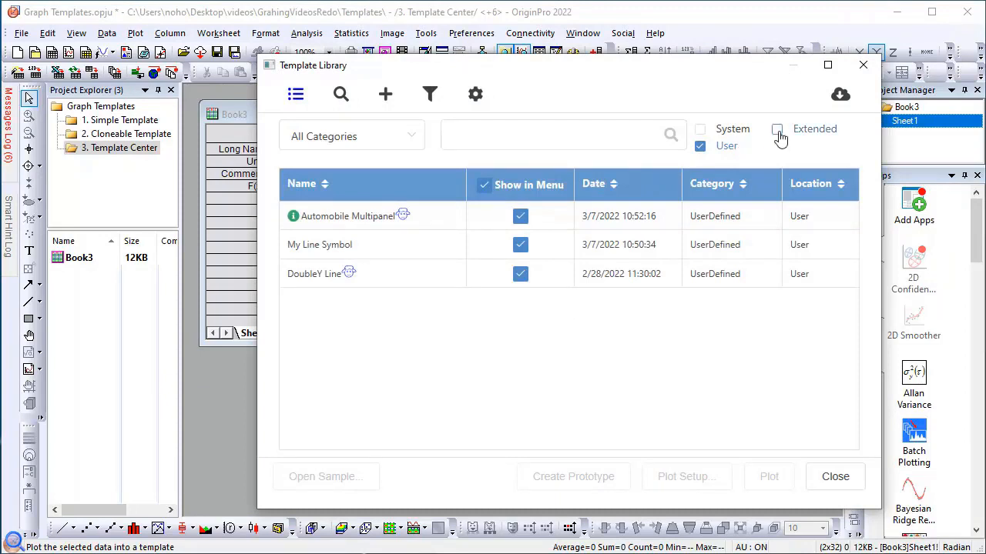
click(777, 129)
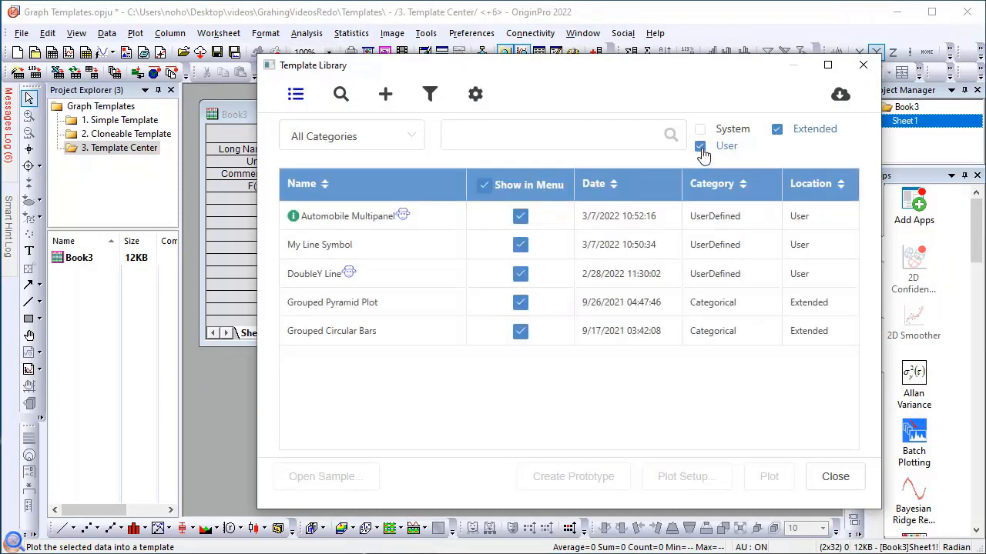
click(700, 146)
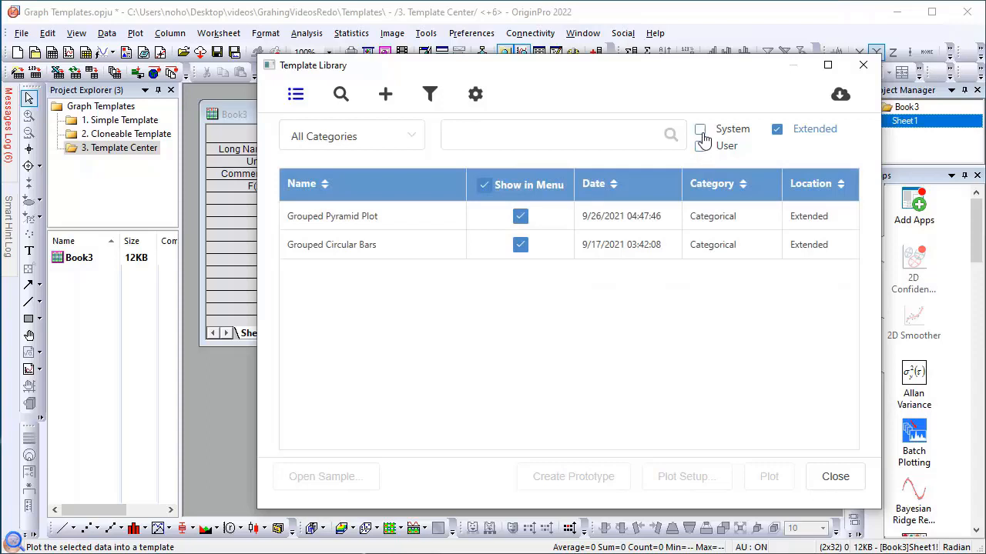
click(700, 129)
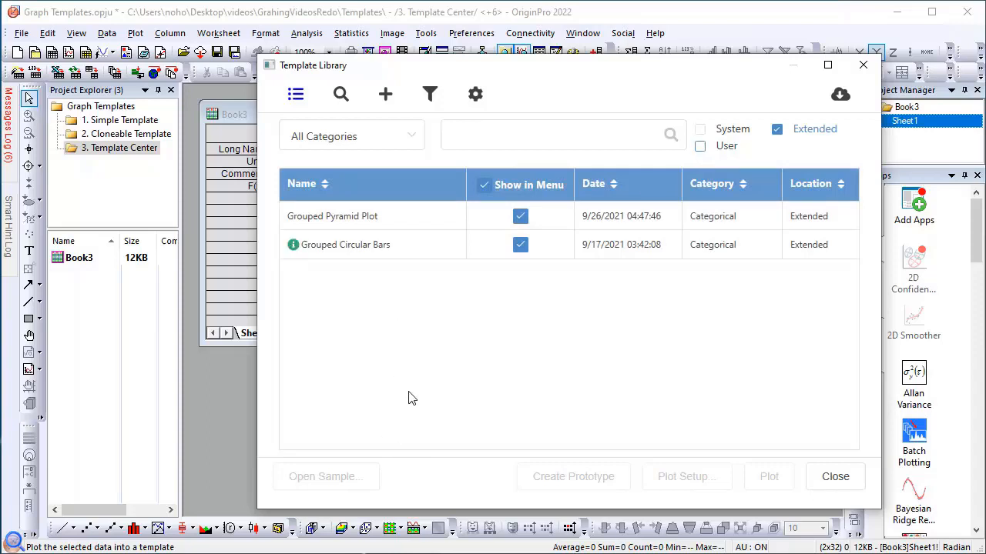
- Select the Grouped Circular Bars template in the library list
click(346, 217)
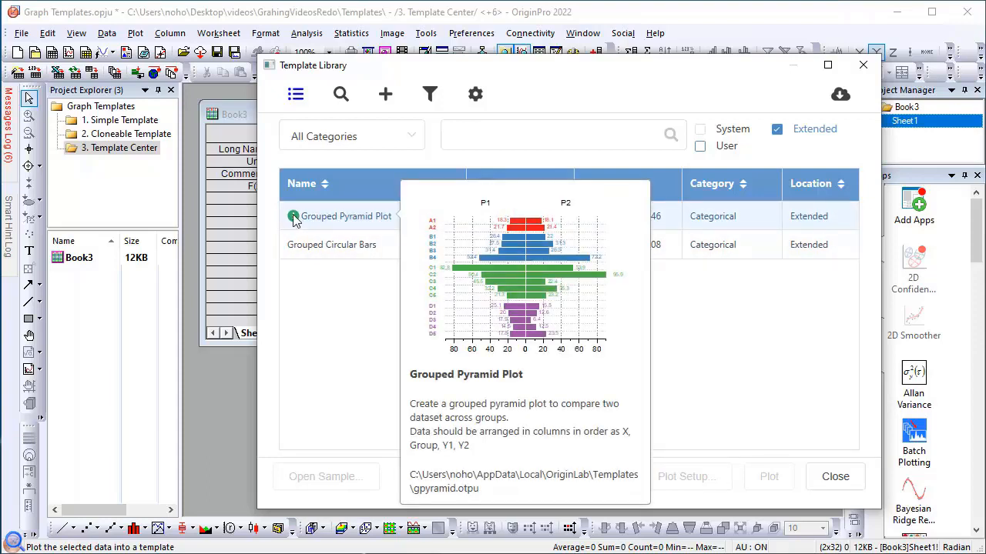
click(345, 244)
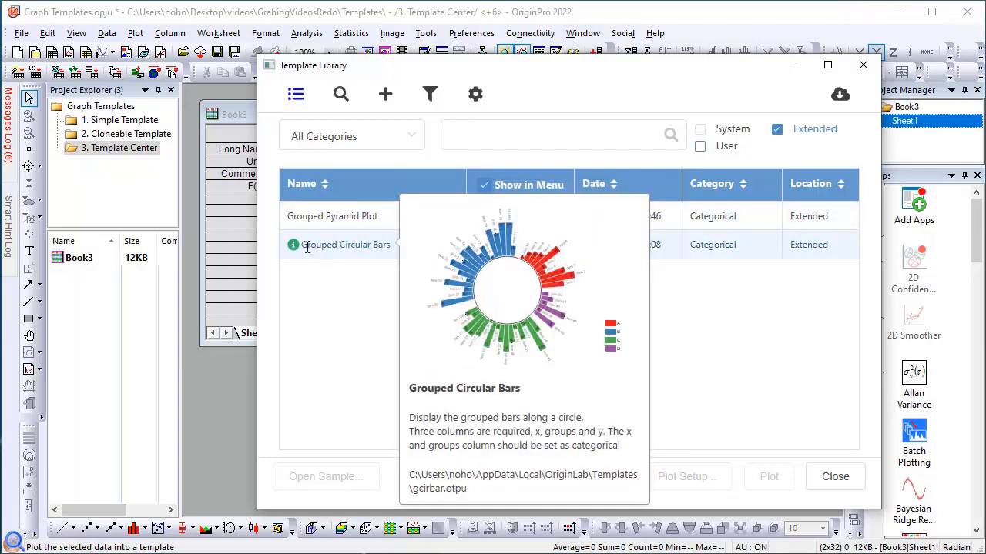
click(345, 244)
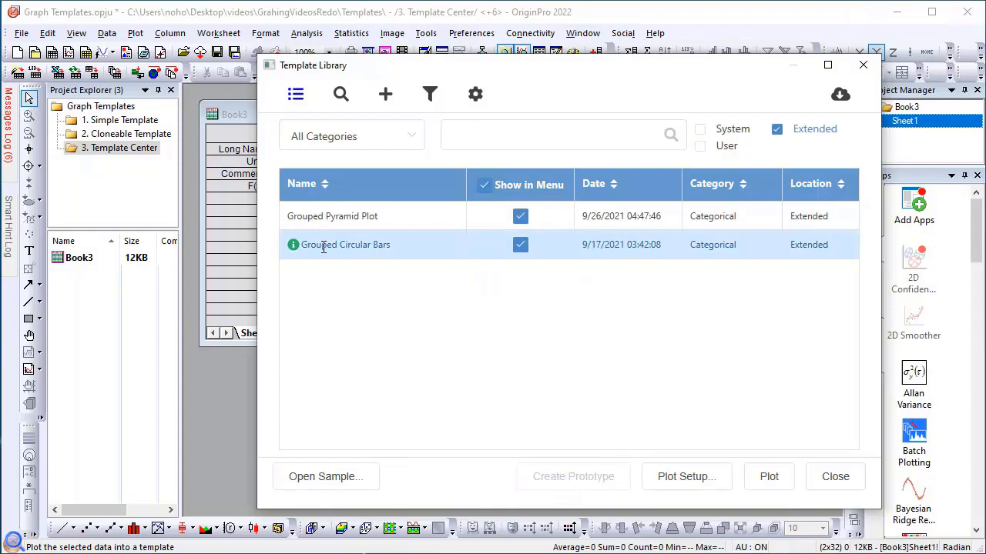
mouse_move(379, 468)
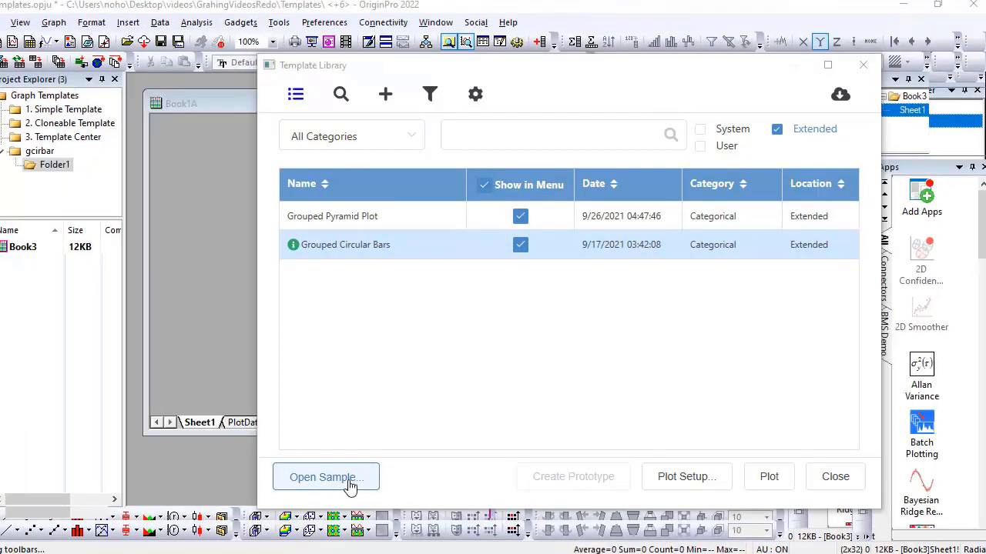
- Open the Grouped Circular Bars sample and move Graph1A so the chart and legend are visible
click(326, 476)
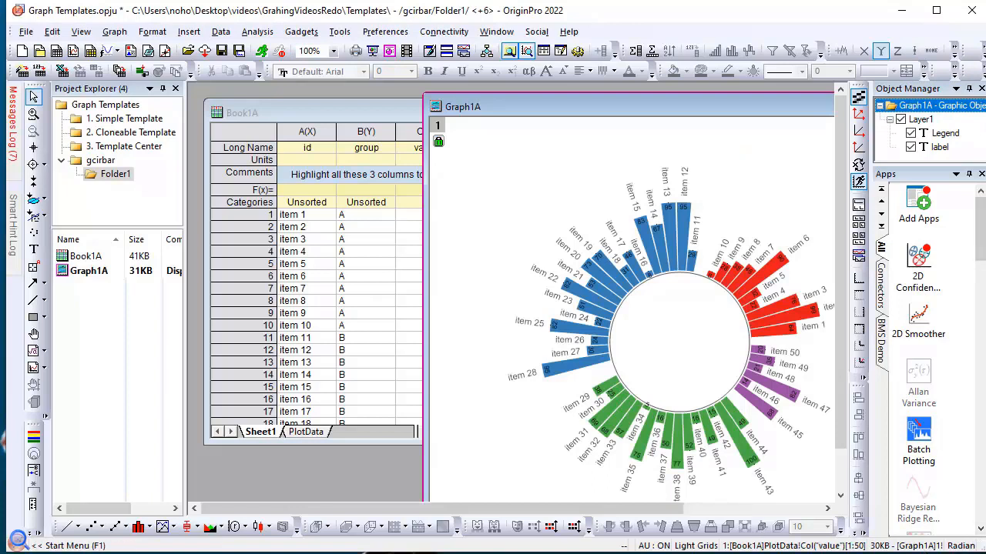
mouse_move(439, 211)
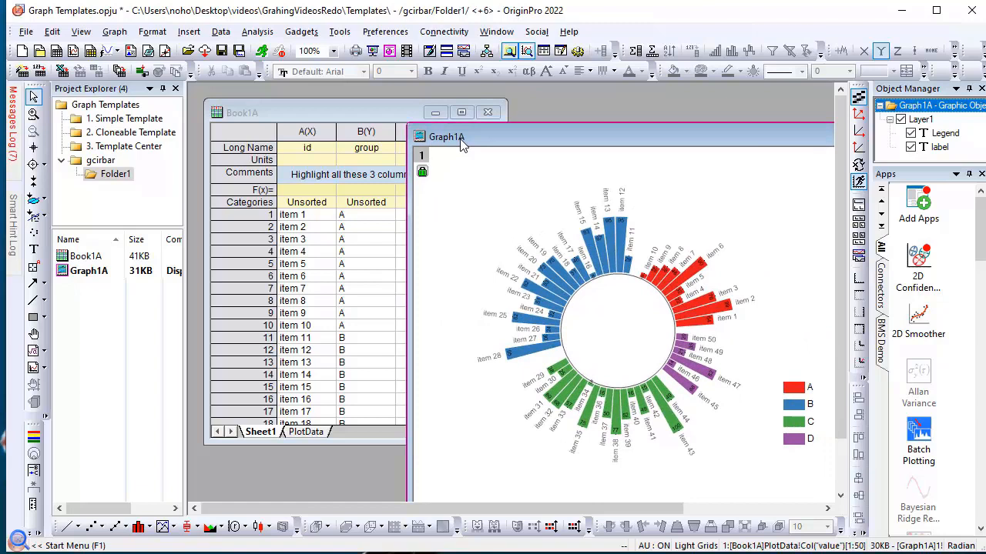
click(447, 137)
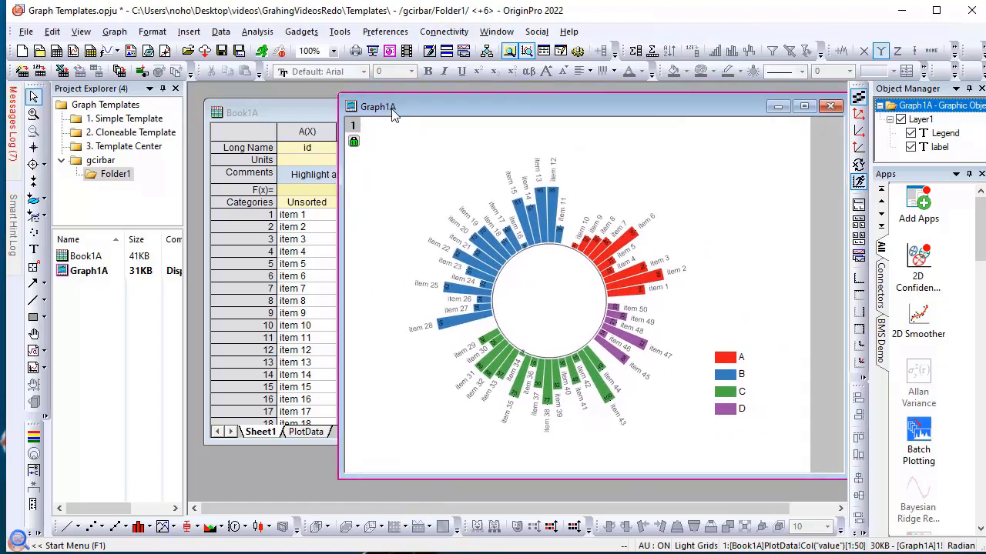